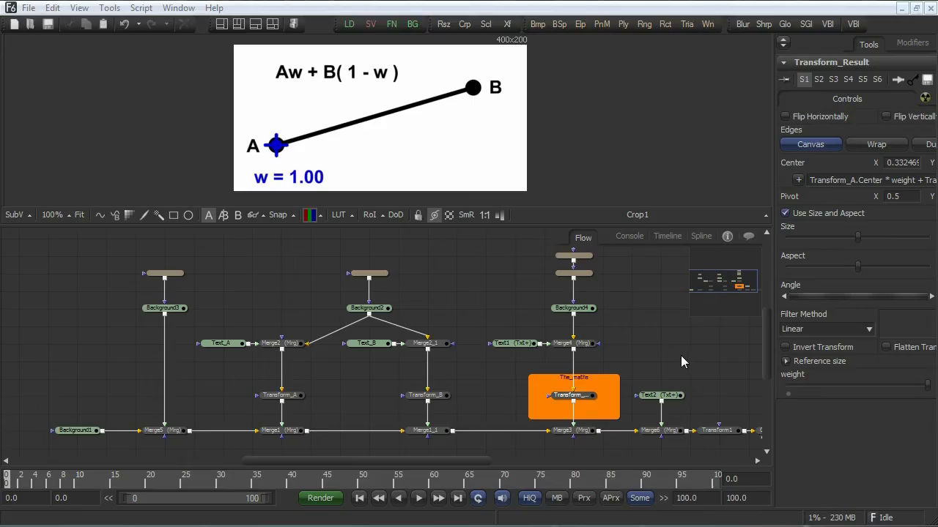
{"action": "mouse_move", "coordinate": [666, 342]}
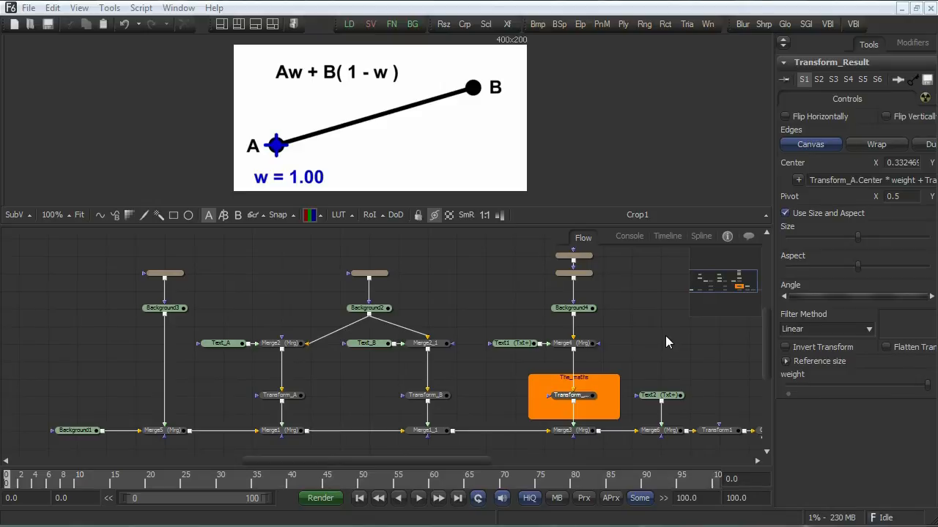
{"action": "mouse_move", "coordinate": [604, 302]}
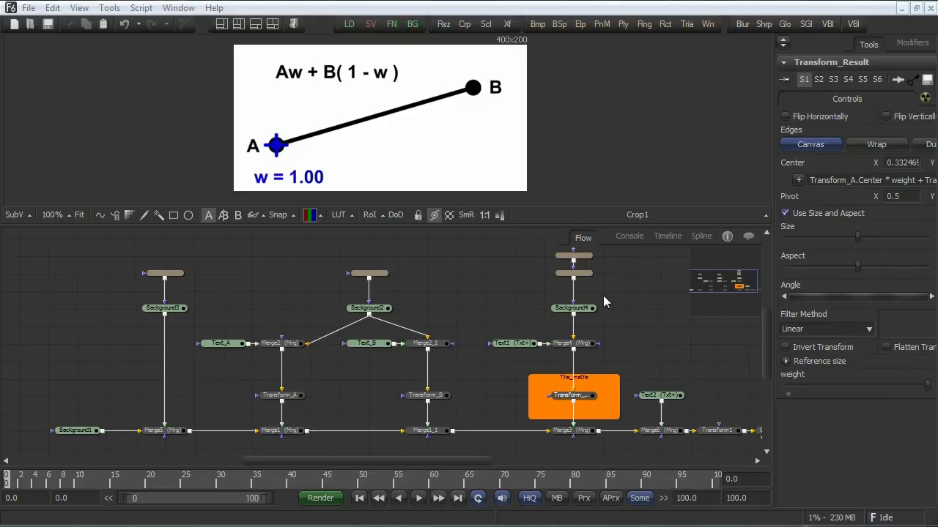
{"action": "mouse_move", "coordinate": [277, 73]}
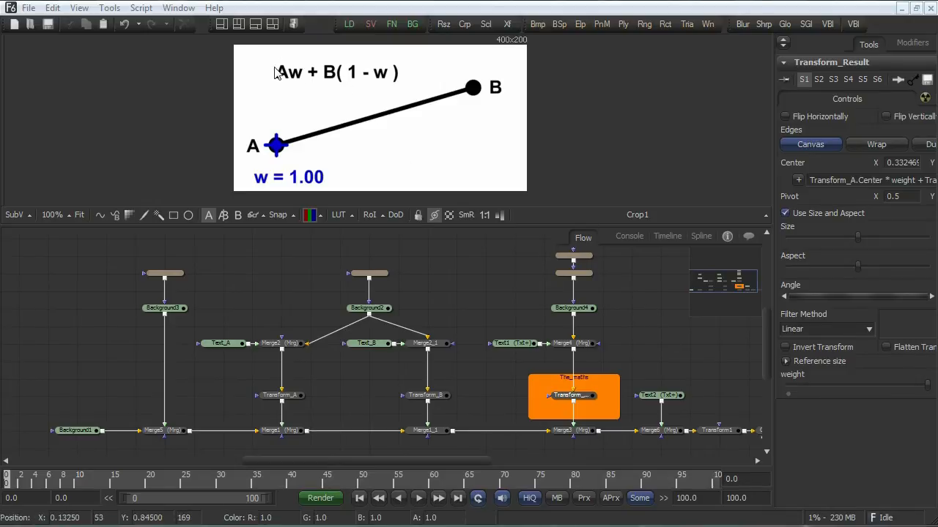
{"action": "mouse_move", "coordinate": [312, 80]}
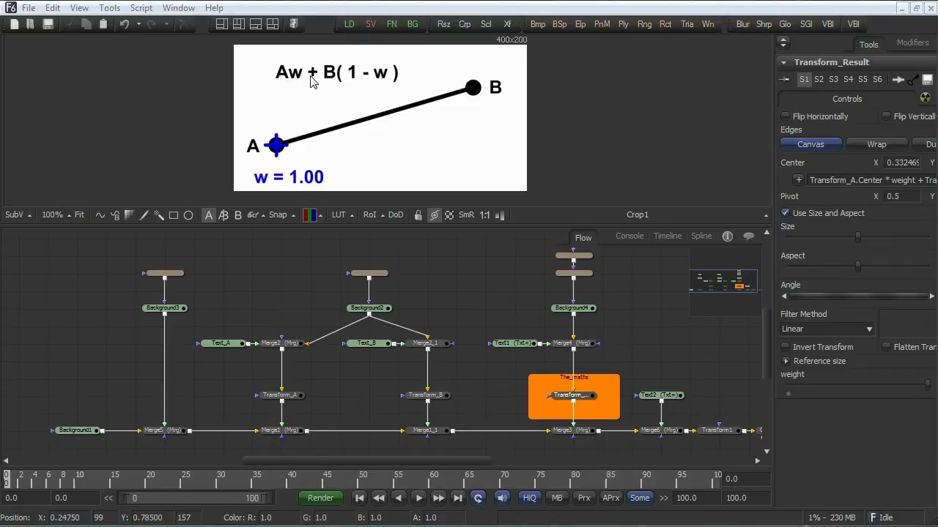
{"action": "mouse_move", "coordinate": [381, 81]}
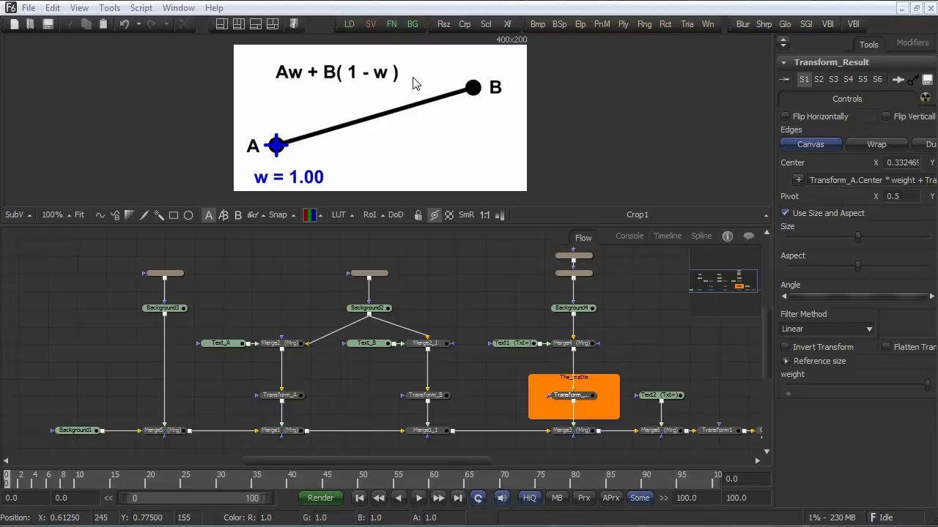
{"action": "mouse_move", "coordinate": [331, 99]}
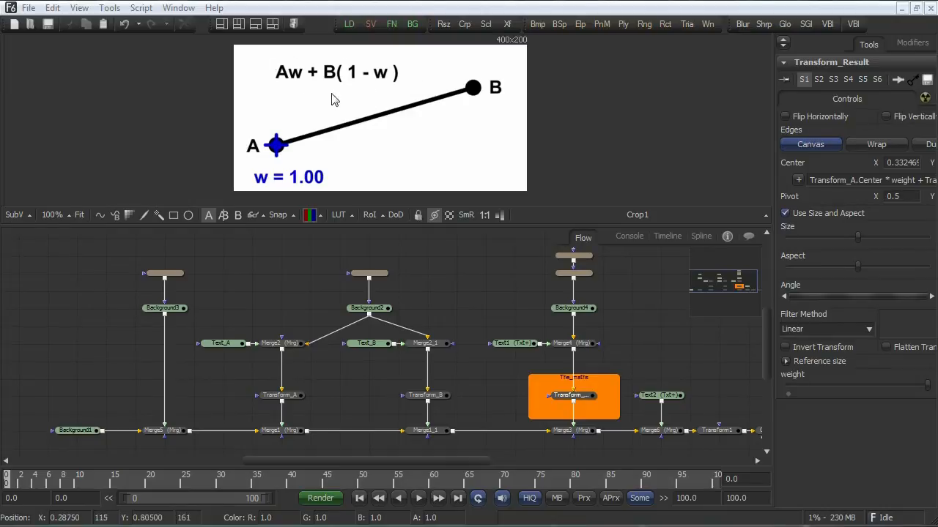
{"action": "mouse_move", "coordinate": [353, 74]}
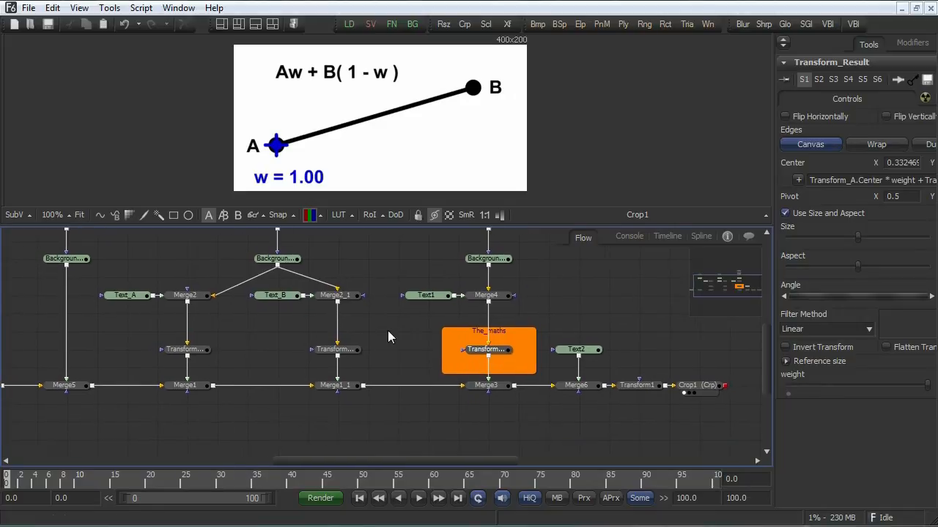
{"action": "mouse_move", "coordinate": [460, 92]}
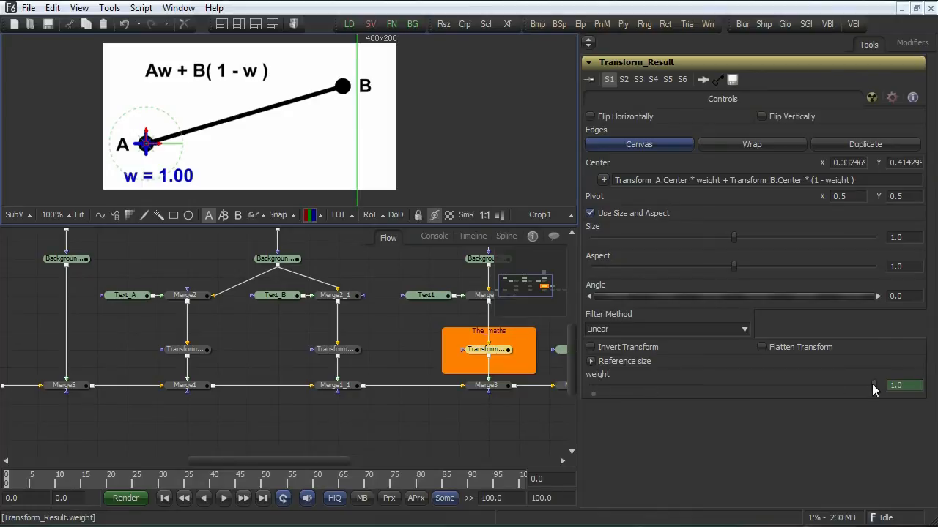
Lower the weight to about 0.34, then nudge point A up and move point B toward centre
{"action": "left_click_drag", "start_coordinate": [871, 384], "coordinate": [696, 384]}
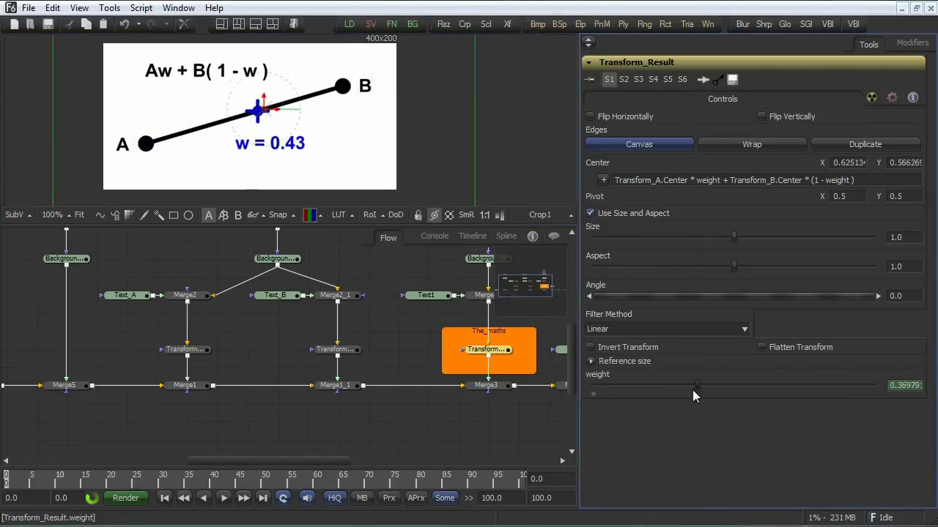
{"action": "left_click_drag", "start_coordinate": [696, 385], "coordinate": [807, 384]}
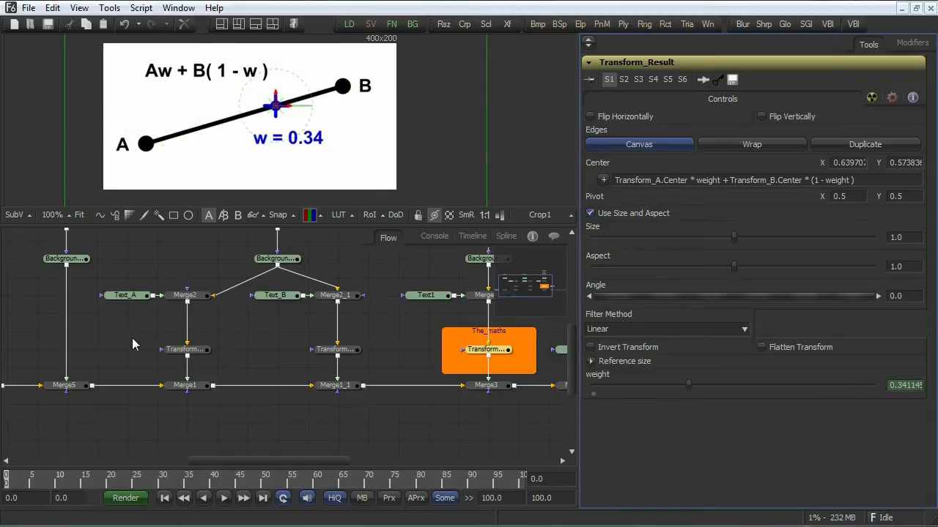
{"action": "left_click", "coordinate": [185, 349]}
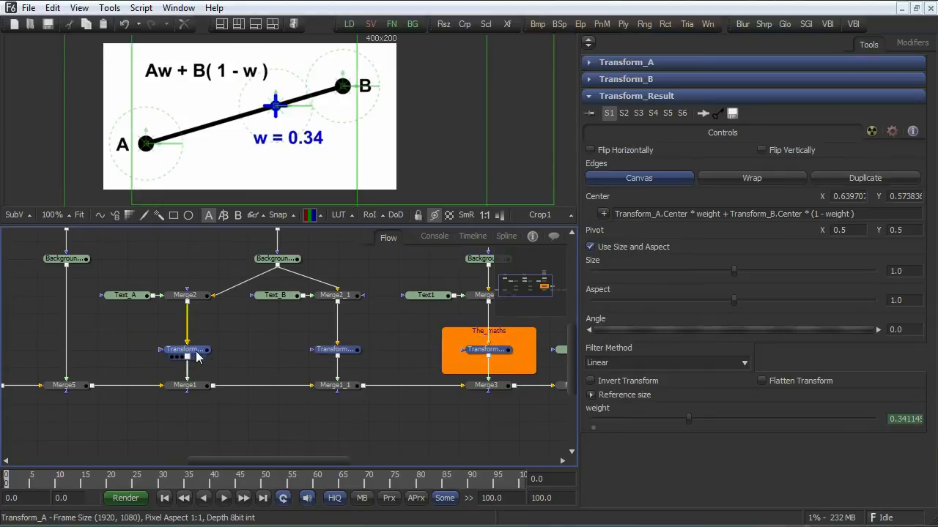
{"action": "left_click", "coordinate": [185, 350]}
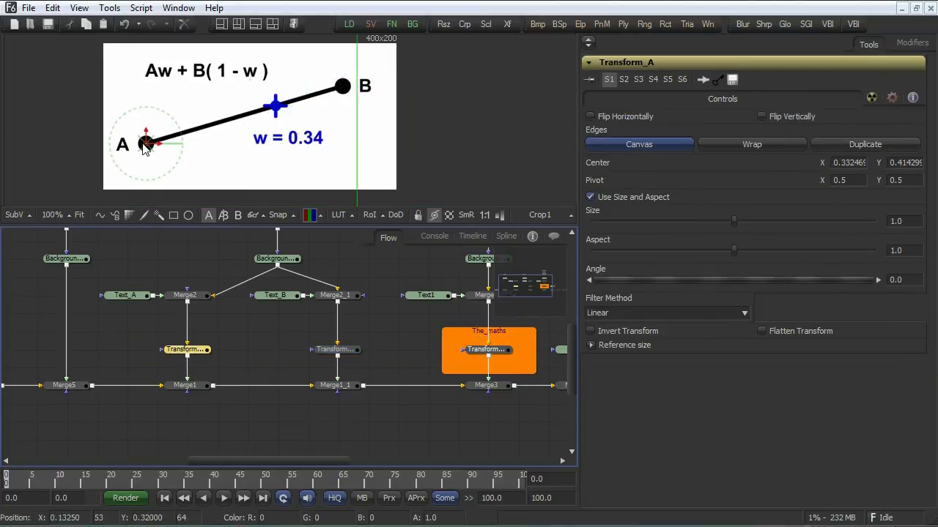
{"action": "left_click_drag", "start_coordinate": [147, 143], "coordinate": [154, 137]}
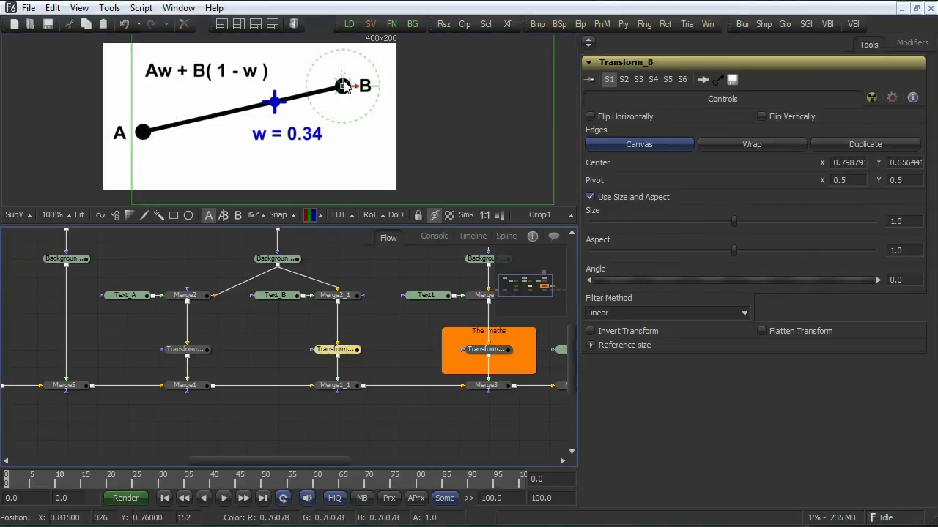
{"action": "left_click_drag", "start_coordinate": [343, 86], "coordinate": [246, 133]}
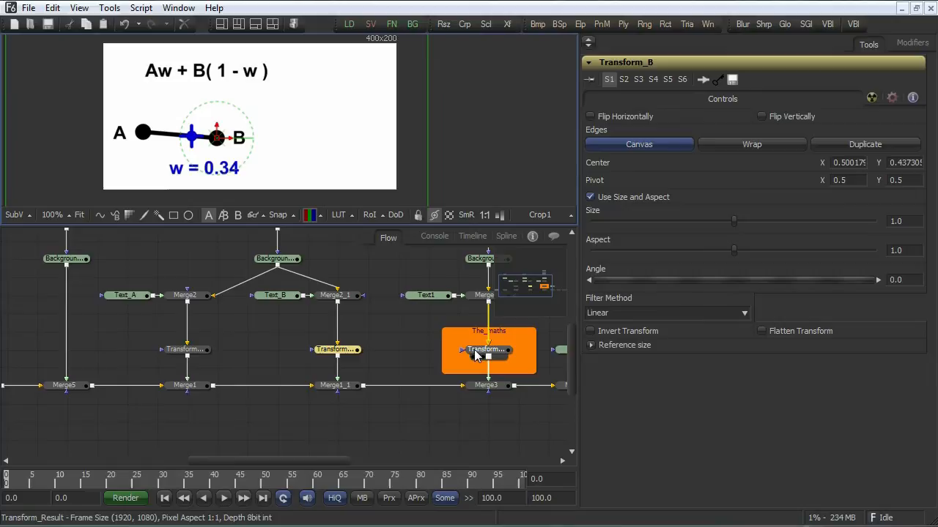
Sweep Transform_Result's weight slider toward 0, ending at -0.67 beyond B
{"action": "left_click", "coordinate": [488, 350]}
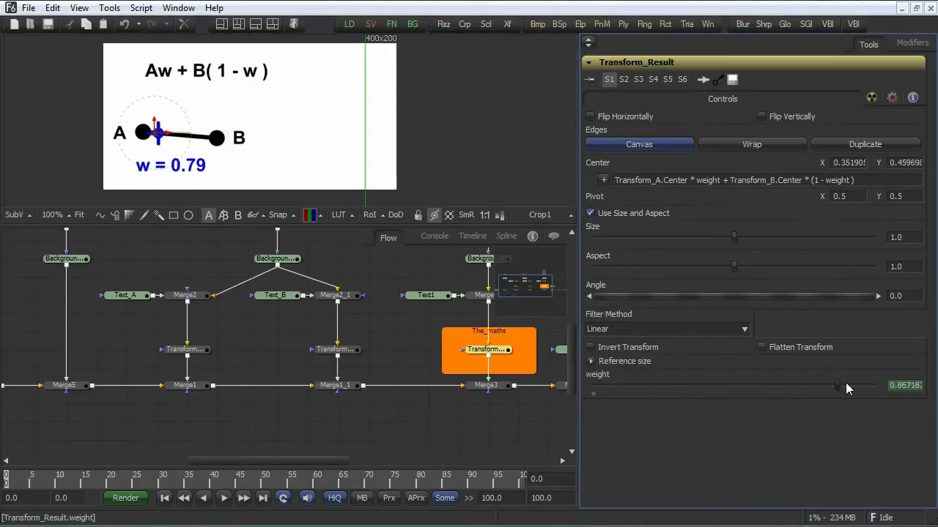
{"action": "left_click_drag", "start_coordinate": [837, 384], "coordinate": [593, 385]}
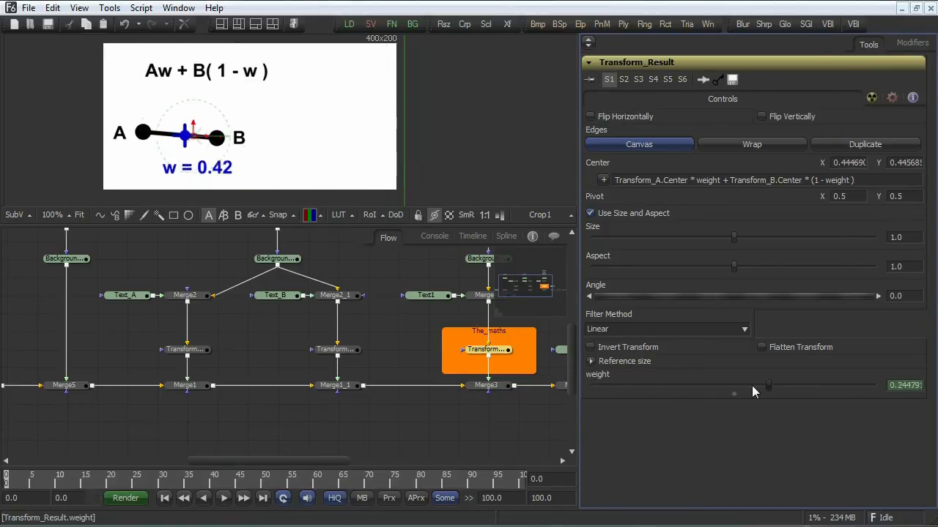
{"action": "left_click_drag", "start_coordinate": [767, 385], "coordinate": [678, 385]}
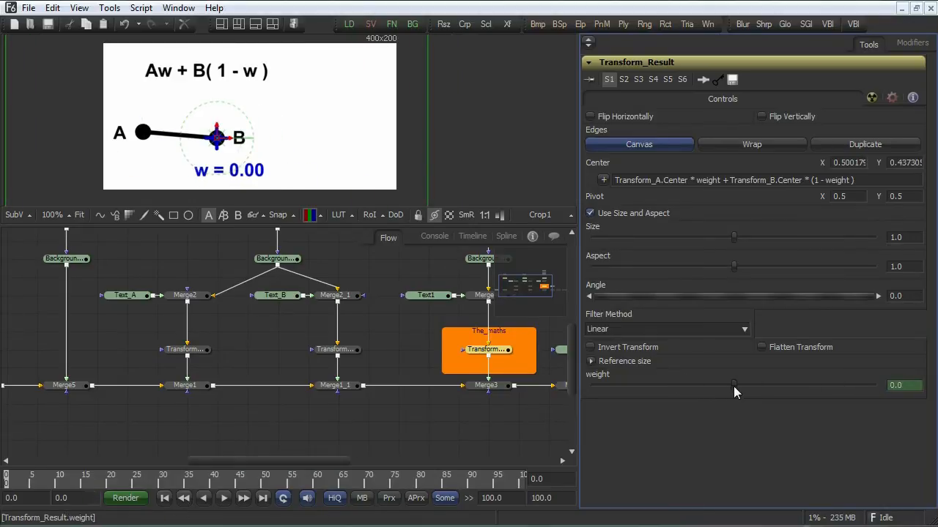
{"action": "left_click_drag", "start_coordinate": [734, 384], "coordinate": [638, 384]}
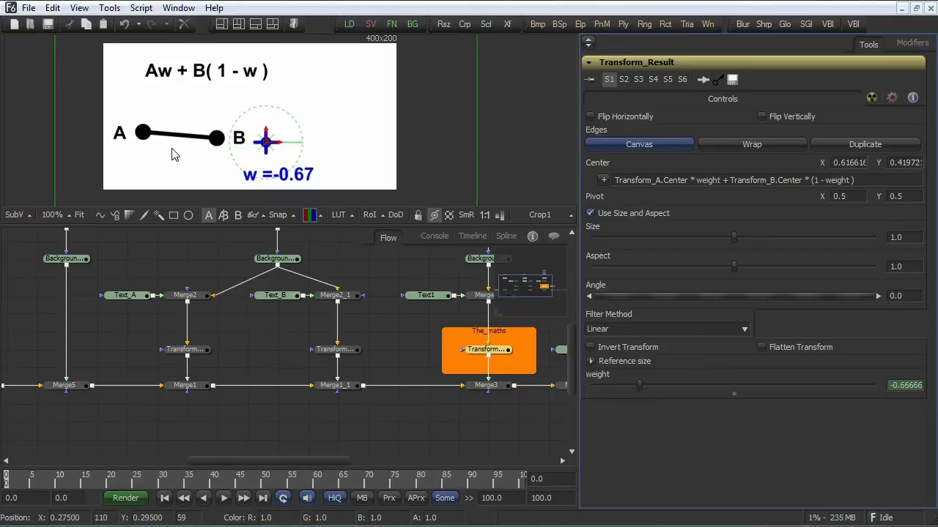
{"action": "mouse_move", "coordinate": [155, 144]}
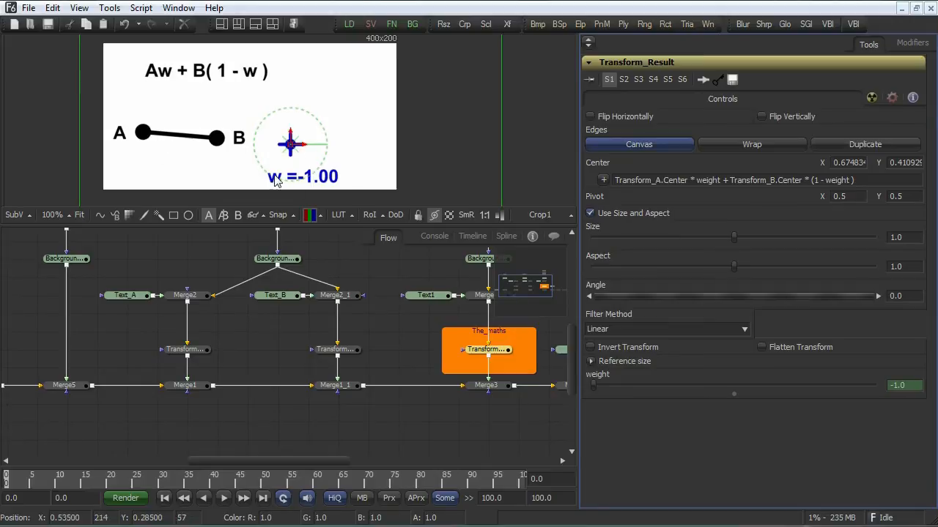
{"action": "mouse_move", "coordinate": [256, 155]}
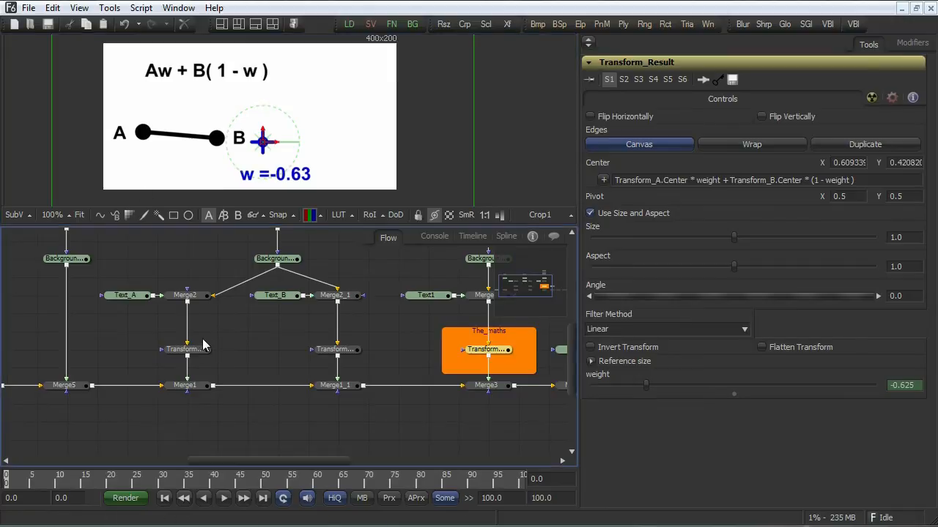
Drag point A up toward B, then back to the left, level with B
{"action": "left_click", "coordinate": [186, 349]}
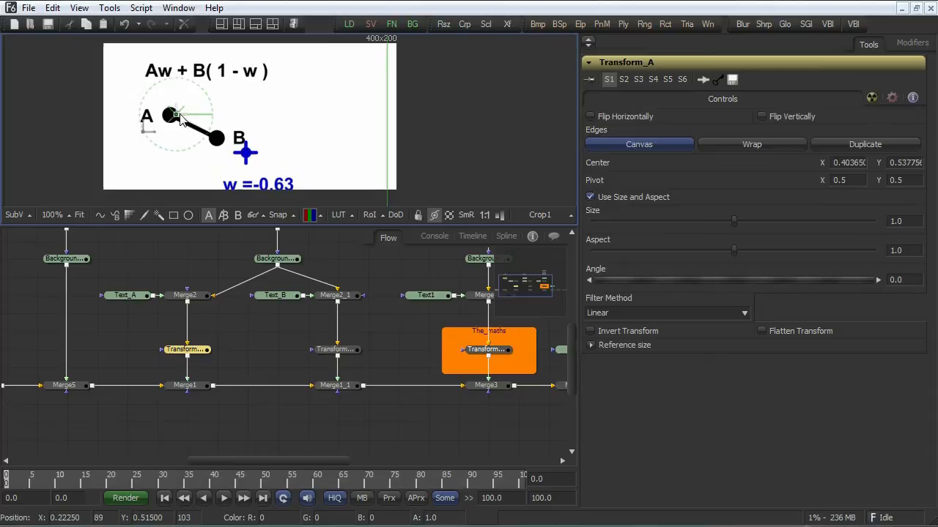
{"action": "left_click_drag", "start_coordinate": [175, 115], "coordinate": [197, 137]}
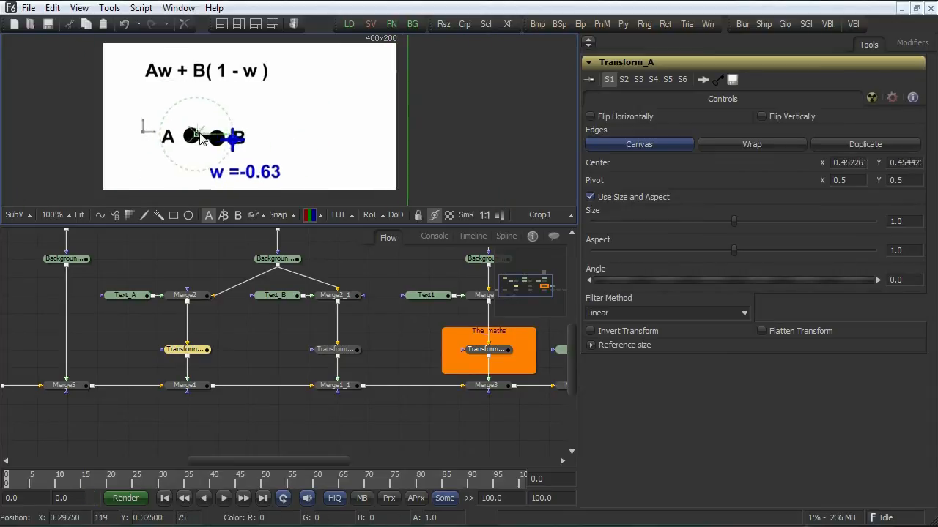
{"action": "left_click_drag", "start_coordinate": [201, 136], "coordinate": [344, 157]}
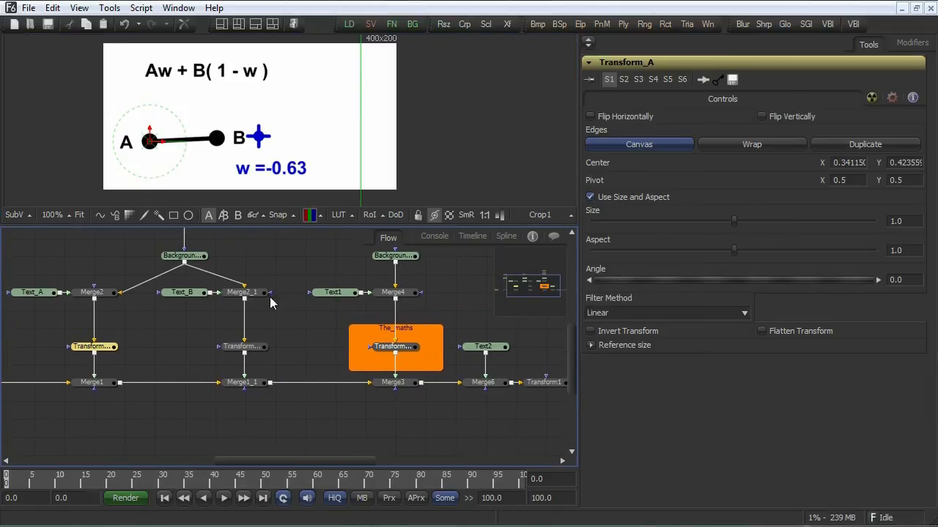
{"action": "mouse_move", "coordinate": [148, 277]}
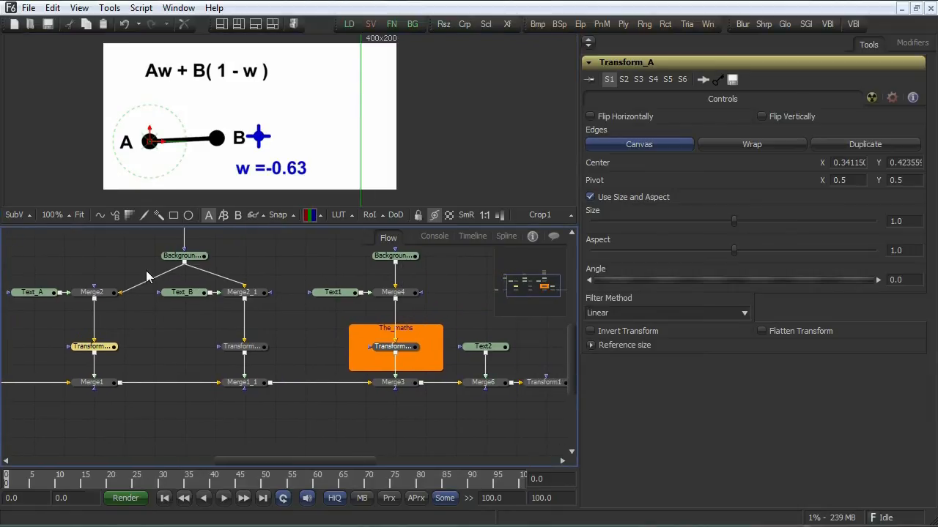
{"action": "mouse_move", "coordinate": [286, 254]}
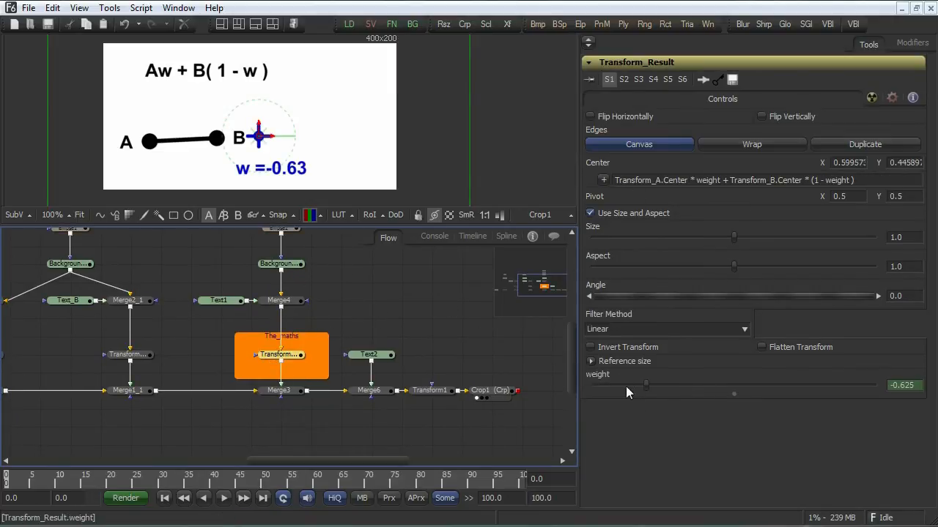
{"action": "mouse_move", "coordinate": [647, 389]}
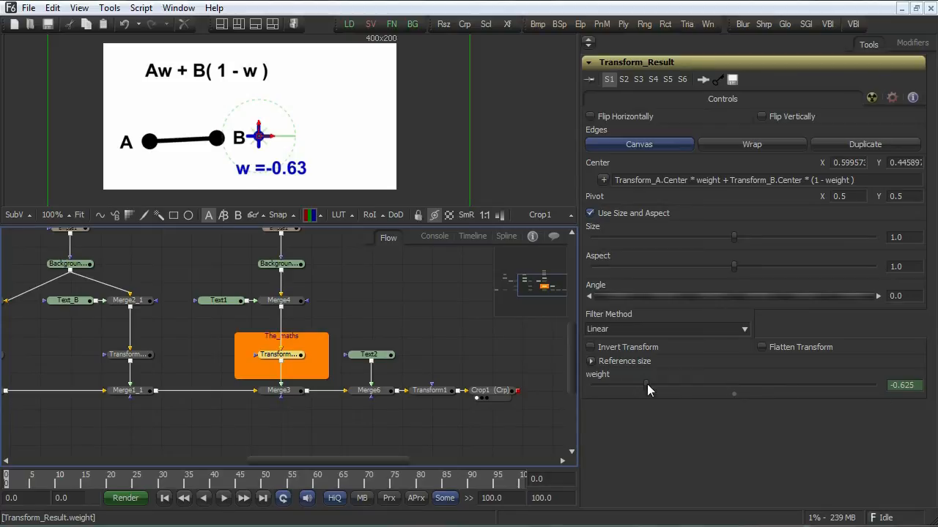
{"action": "mouse_move", "coordinate": [392, 356]}
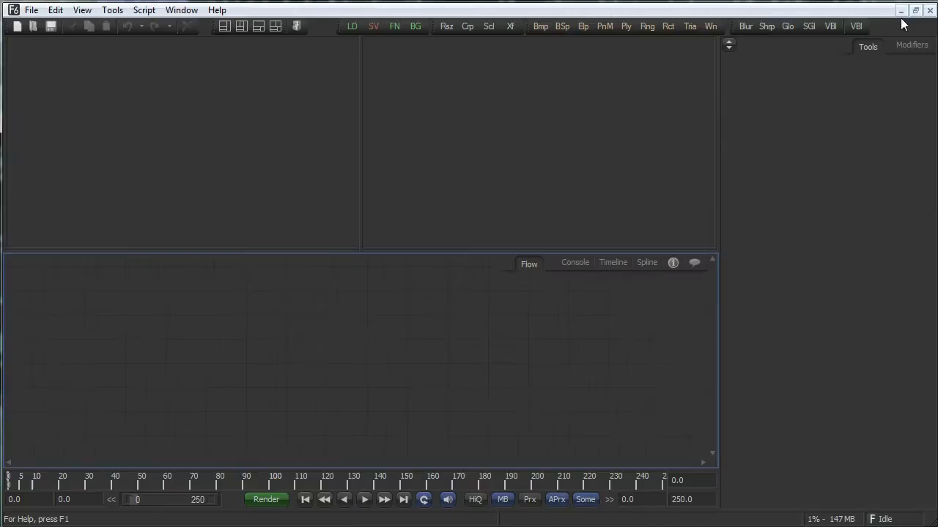
{"action": "mouse_move", "coordinate": [132, 90]}
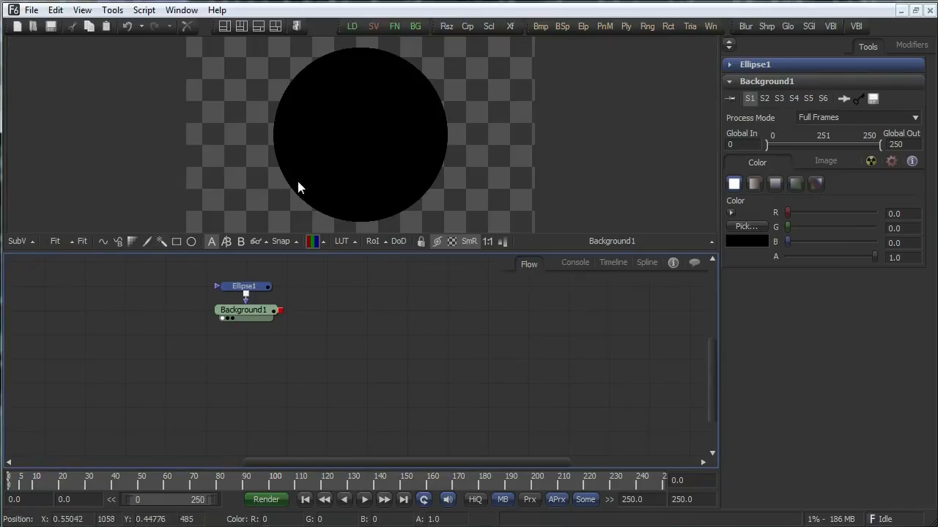
Shrink Ellipse1 into a small dot and view the result on Background1
{"action": "left_click", "coordinate": [243, 286]}
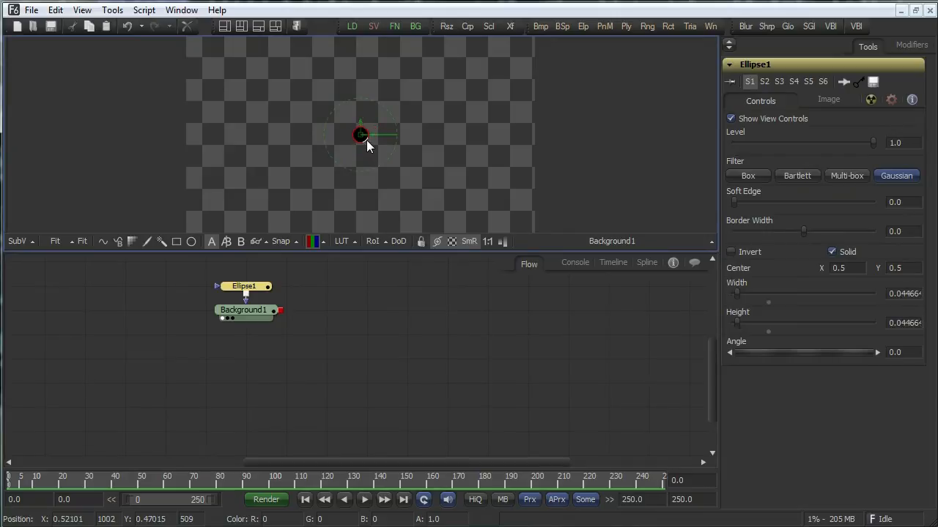
{"action": "left_click", "coordinate": [242, 309]}
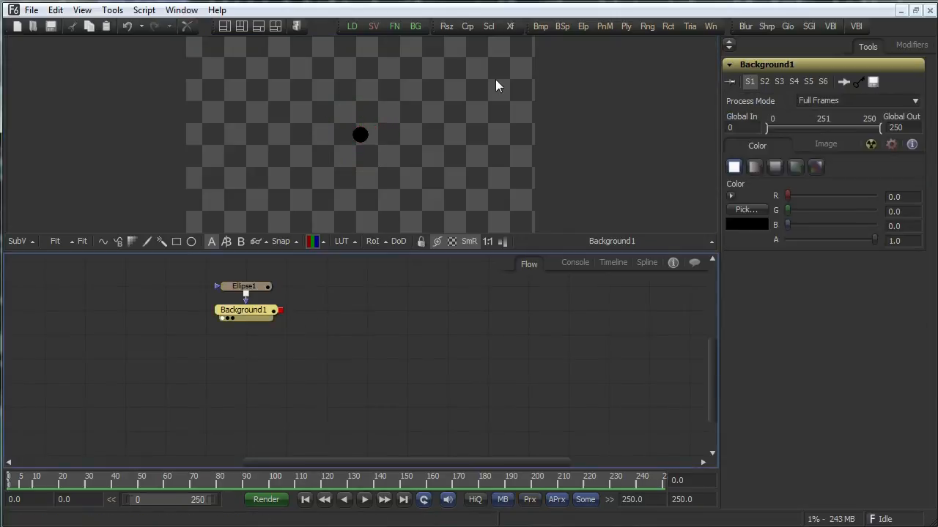
Add two Transform nodes and a pure white background (Value 1.0)
{"action": "left_click", "coordinate": [510, 26]}
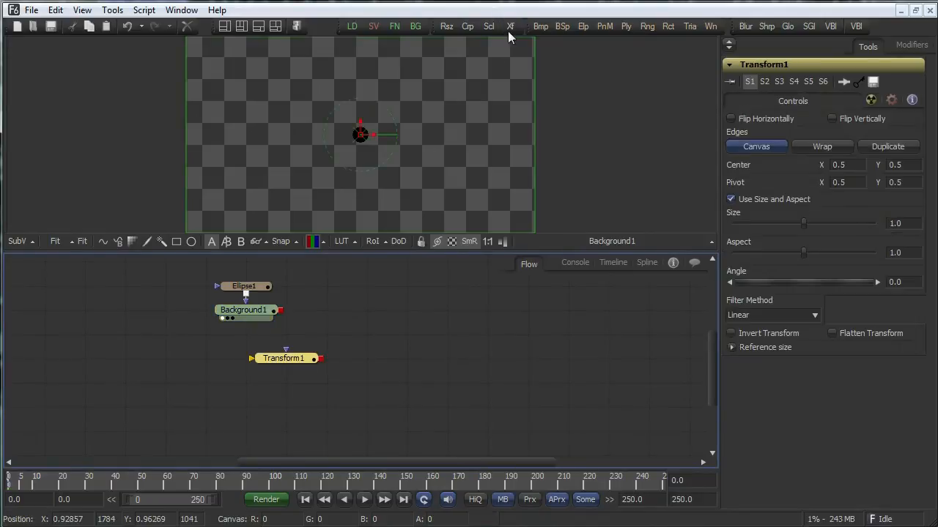
{"action": "left_click", "coordinate": [510, 26]}
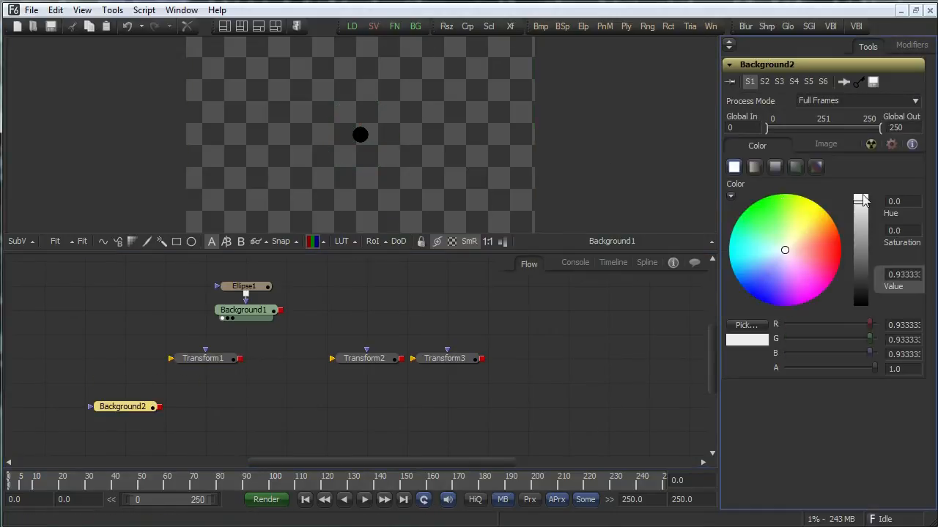
{"action": "left_click", "coordinate": [203, 358]}
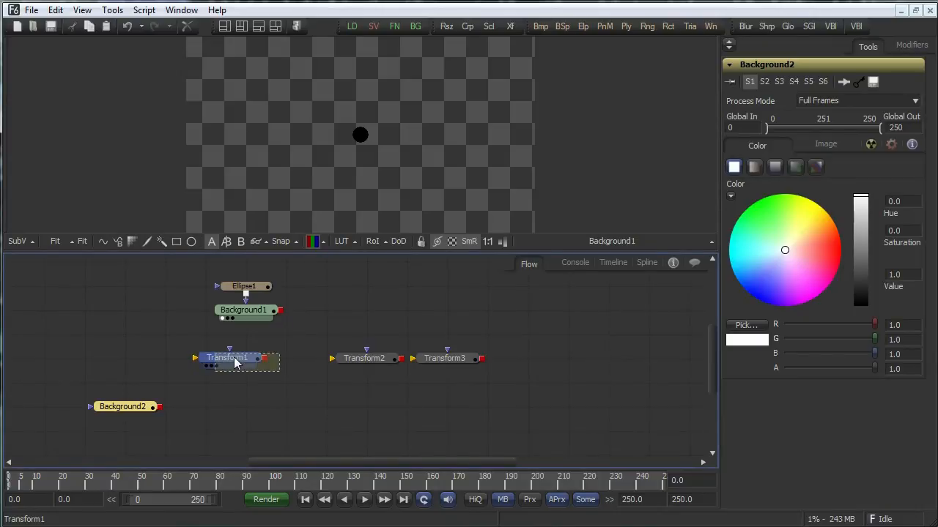
{"action": "left_click", "coordinate": [230, 358]}
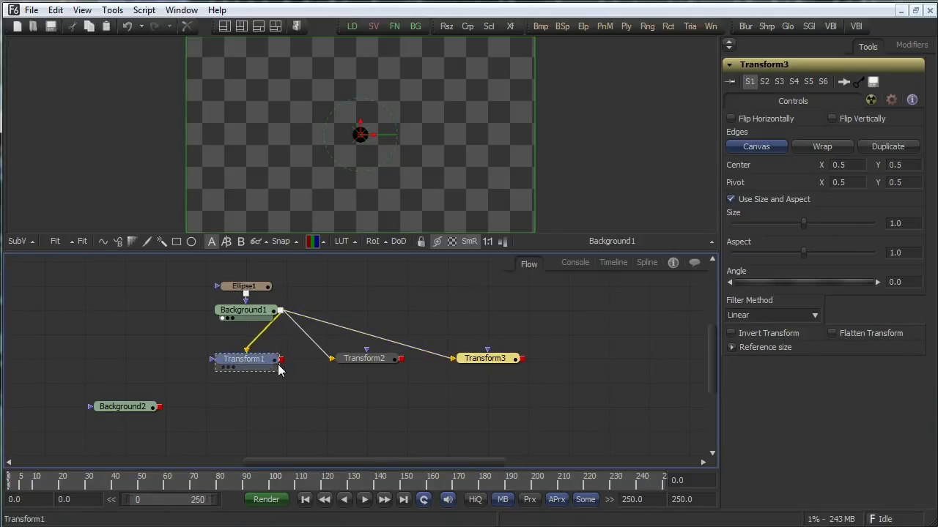
Rename Transform1 to point_A
{"action": "double_click", "coordinate": [242, 358]}
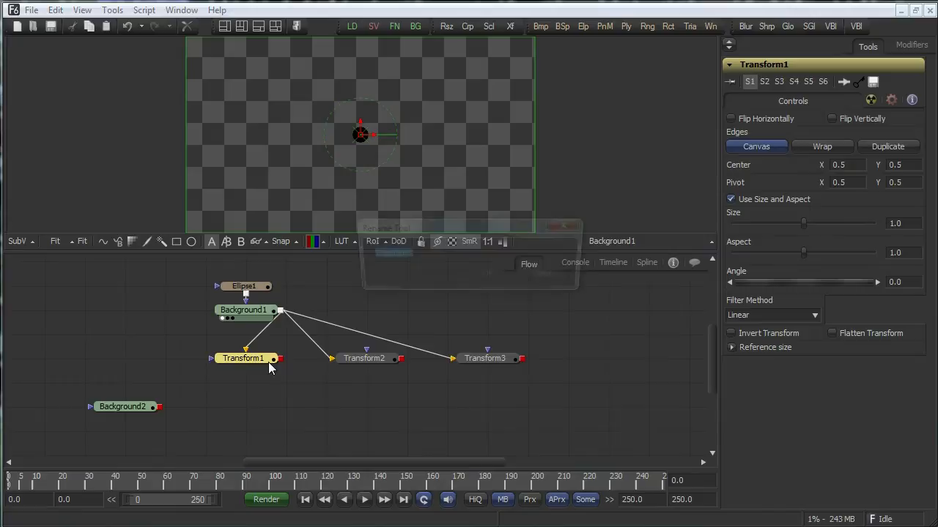
{"action": "double_click", "coordinate": [243, 358]}
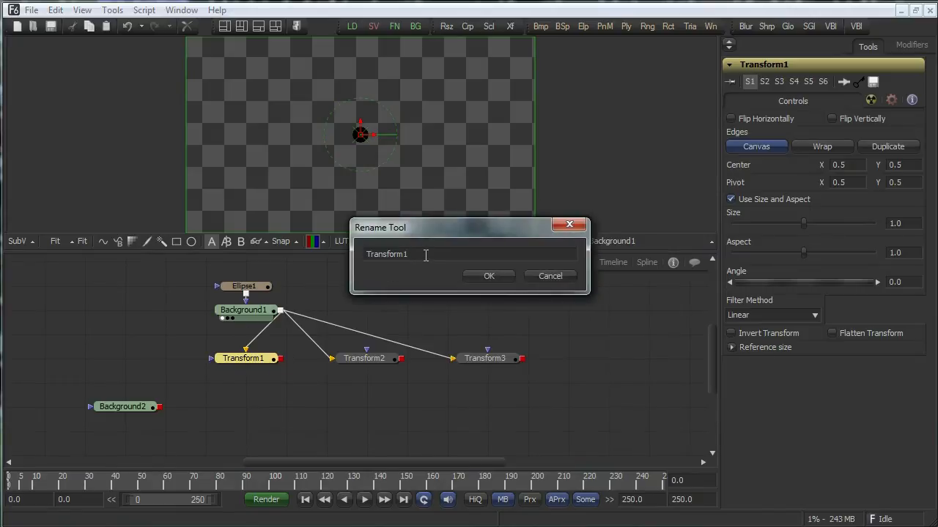
{"action": "type", "text": "point_"}
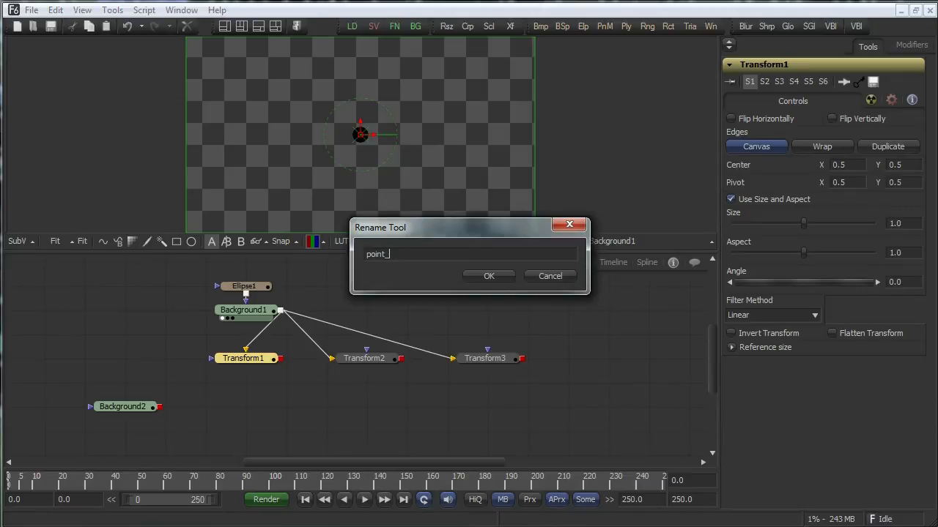
{"action": "type", "text": "A"}
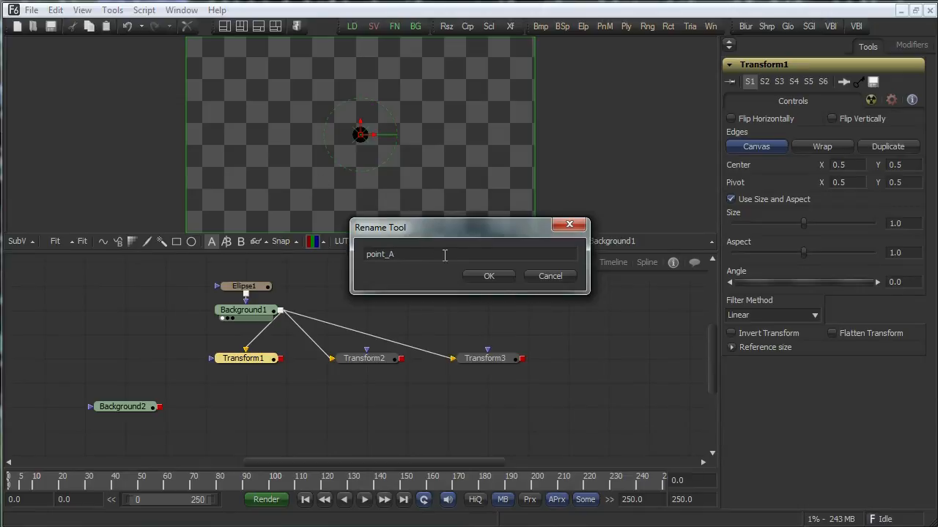
{"action": "left_click", "coordinate": [489, 276]}
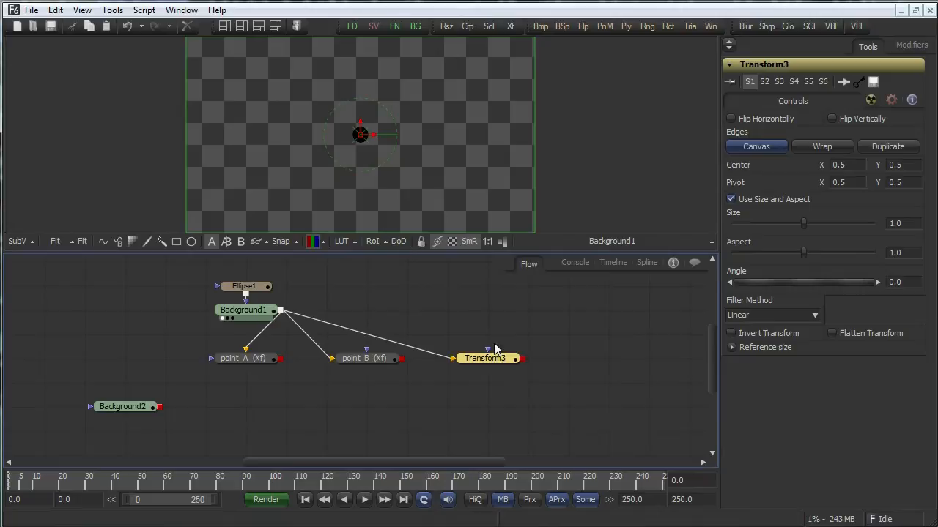
{"action": "mouse_move", "coordinate": [477, 316]}
{"action": "type", "text": "point_C"}
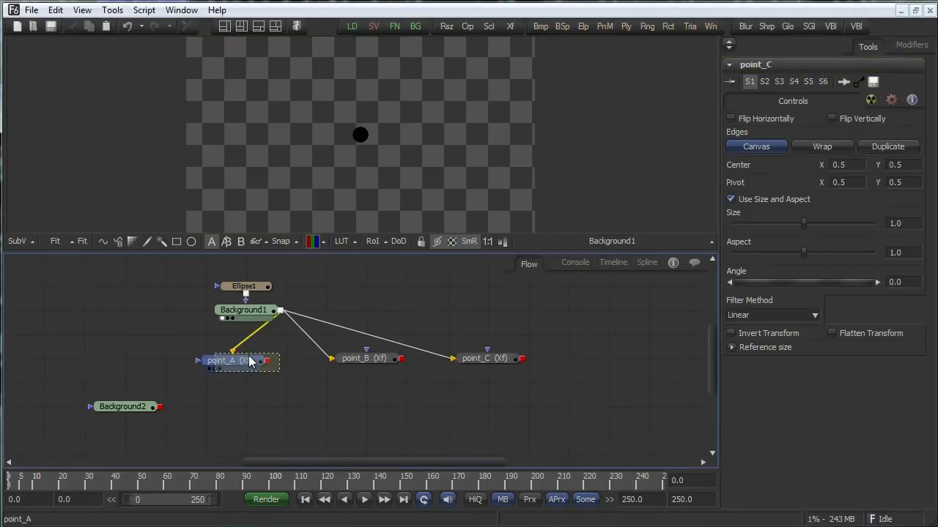
{"action": "left_click", "coordinate": [242, 358]}
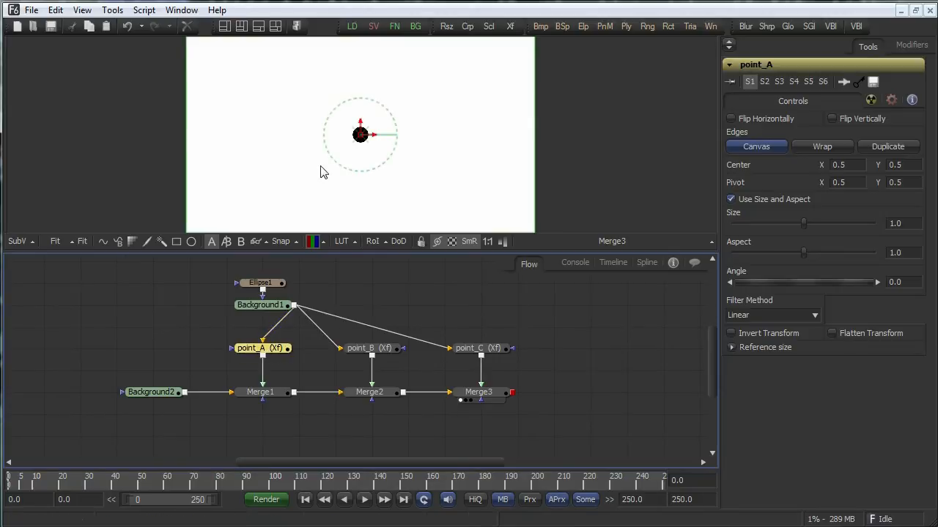
Move point_A's dot lower left, offset point_C's dot, and add a blue background
{"action": "left_click_drag", "start_coordinate": [360, 134], "coordinate": [260, 183]}
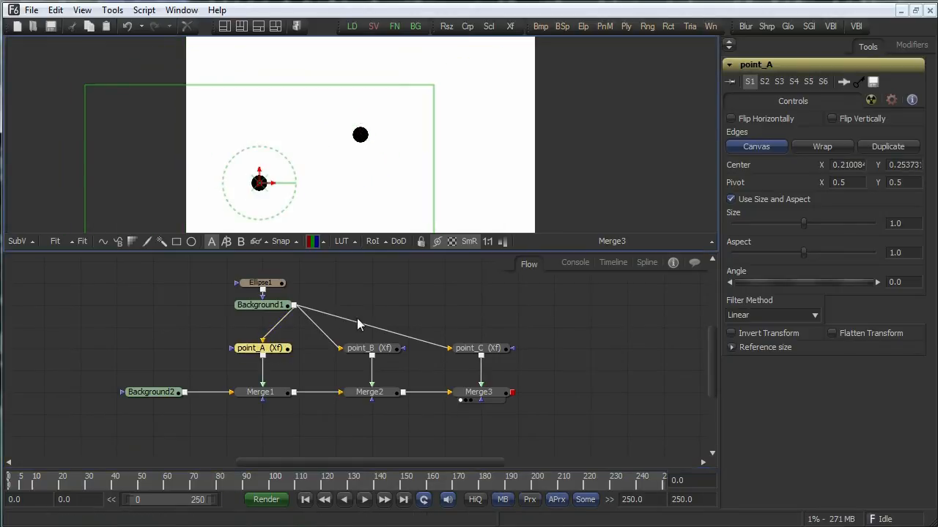
{"action": "left_click", "coordinate": [360, 347]}
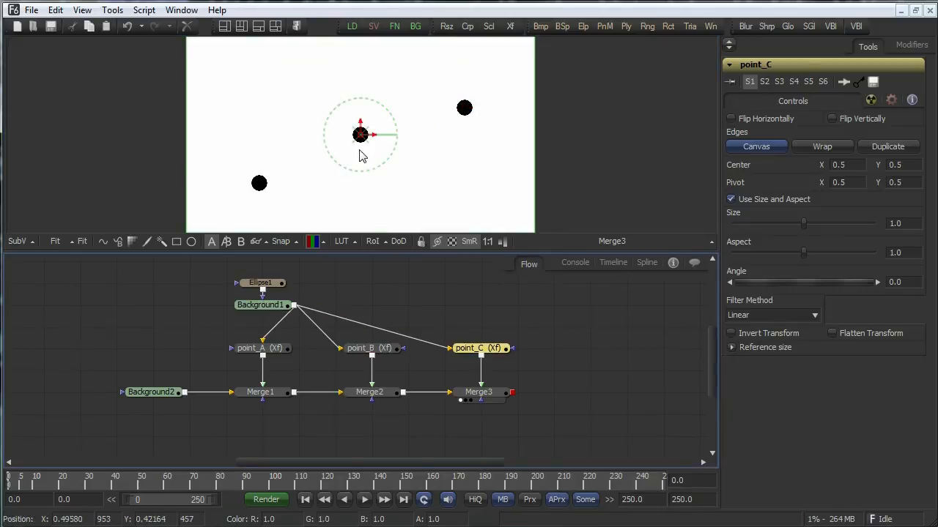
{"action": "left_click_drag", "start_coordinate": [360, 134], "coordinate": [373, 155]}
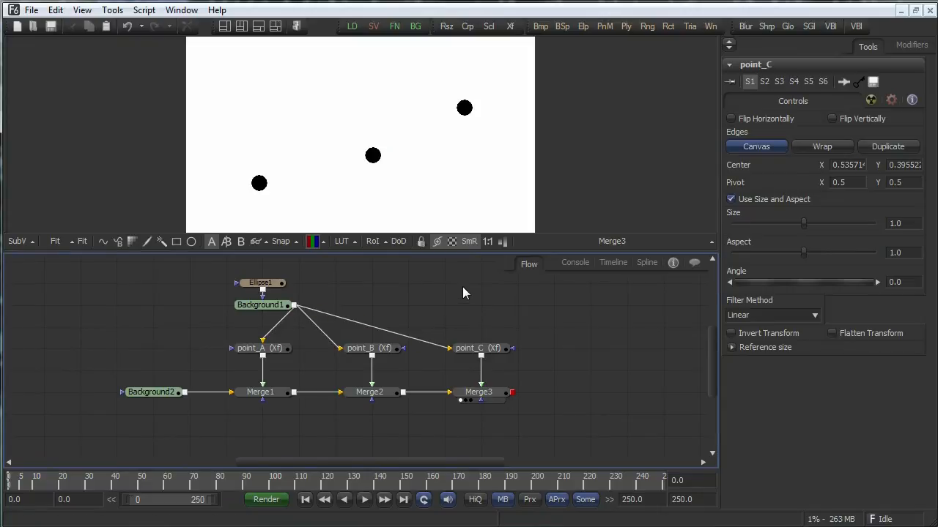
{"action": "left_click", "coordinate": [476, 286]}
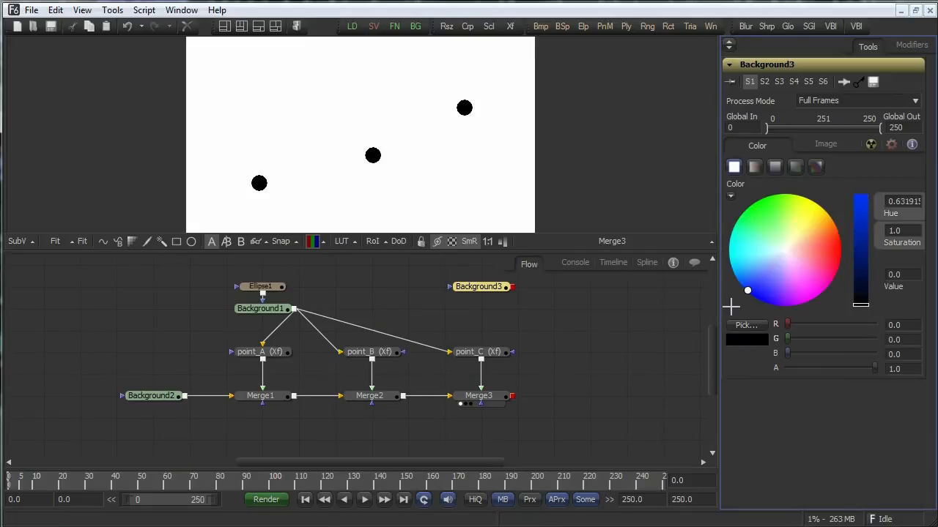
{"action": "left_click", "coordinate": [262, 293]}
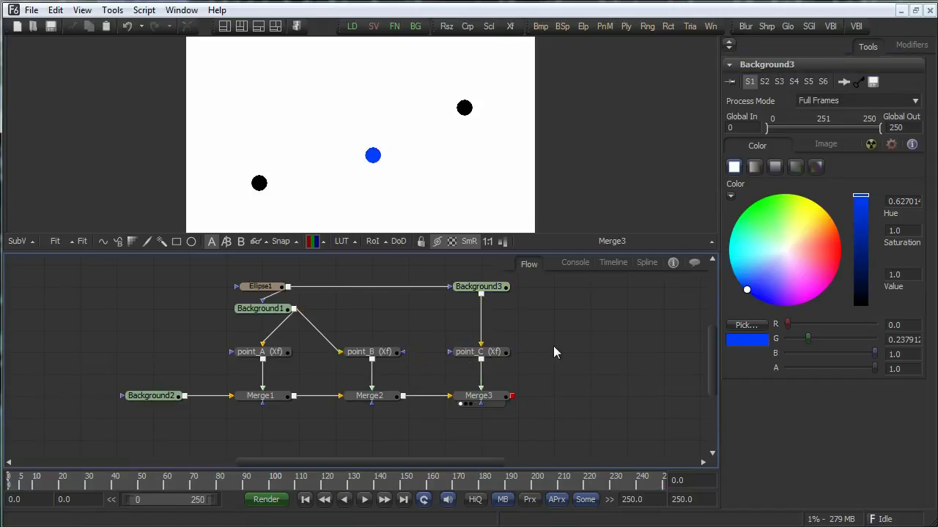
Check Merge3 and make point_C, fed by the blue background, the active tool
{"action": "left_click", "coordinate": [478, 396]}
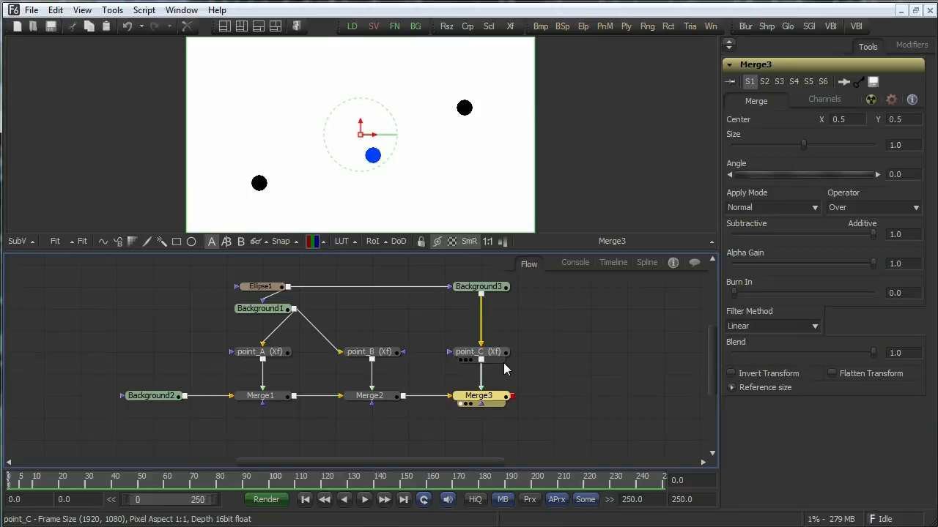
{"action": "left_click", "coordinate": [477, 352]}
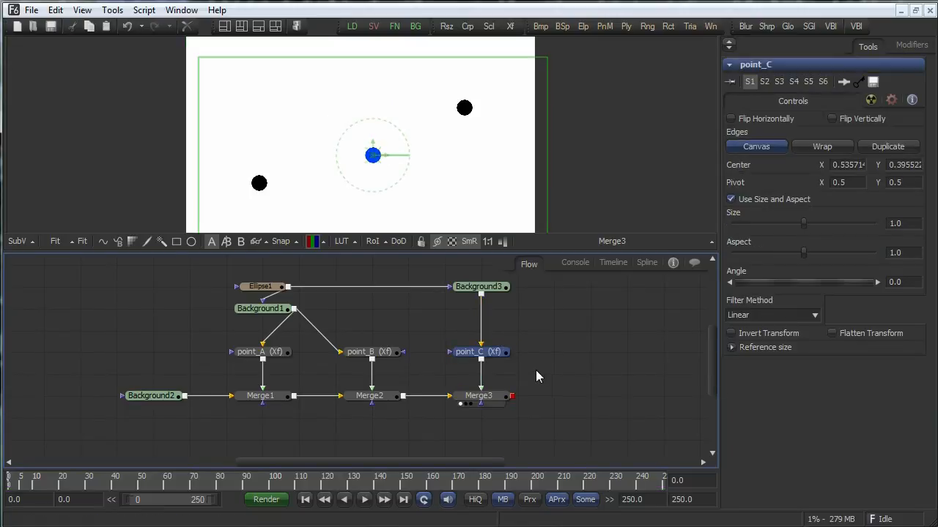
{"action": "left_click", "coordinate": [479, 351]}
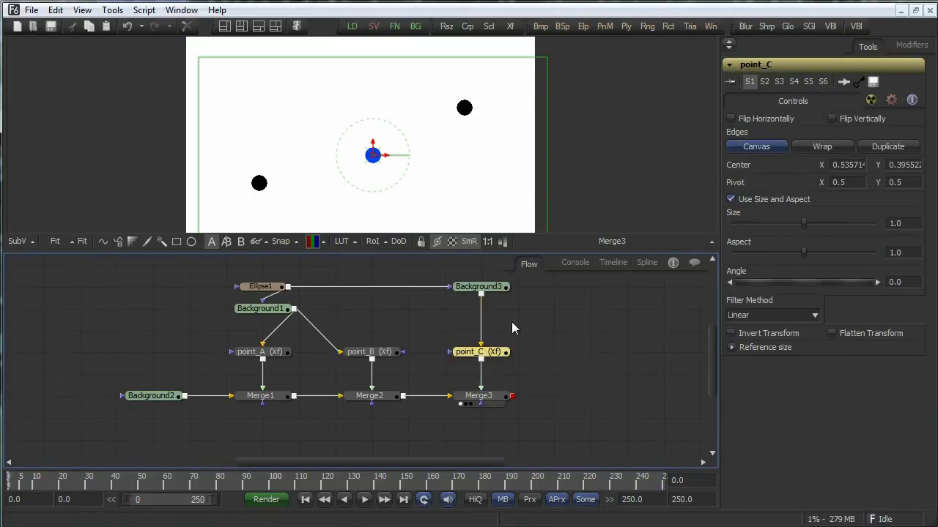
{"action": "left_click", "coordinate": [479, 351]}
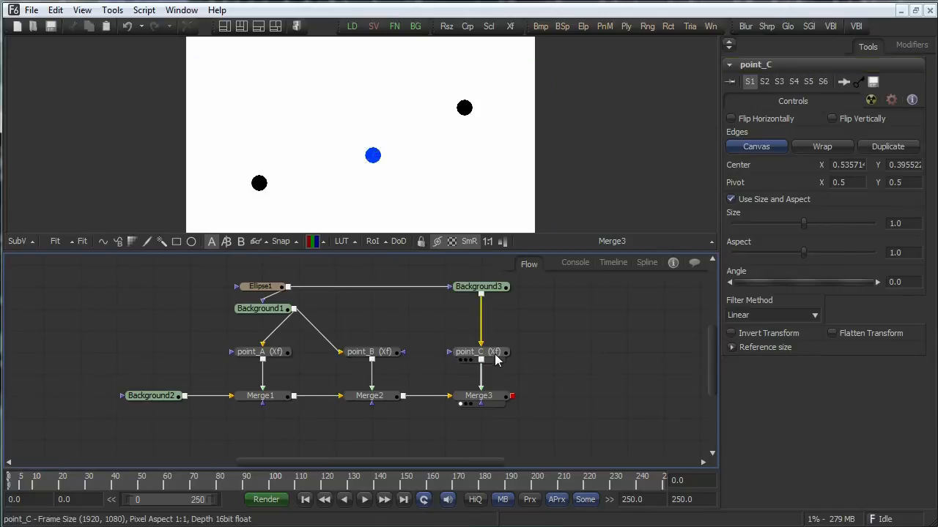
{"action": "left_click", "coordinate": [478, 352]}
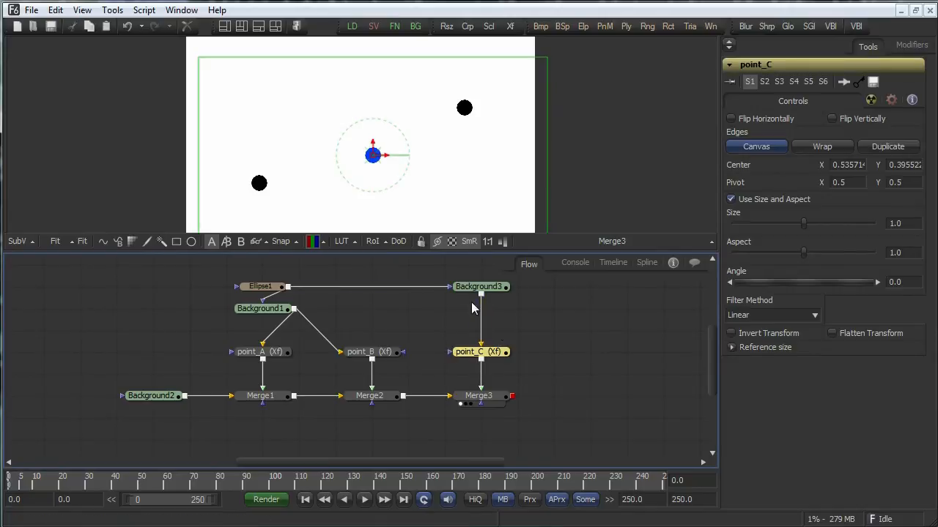
Add a Number slider control named 'weight' to point_C's Controls page
{"action": "right_click", "coordinate": [480, 351]}
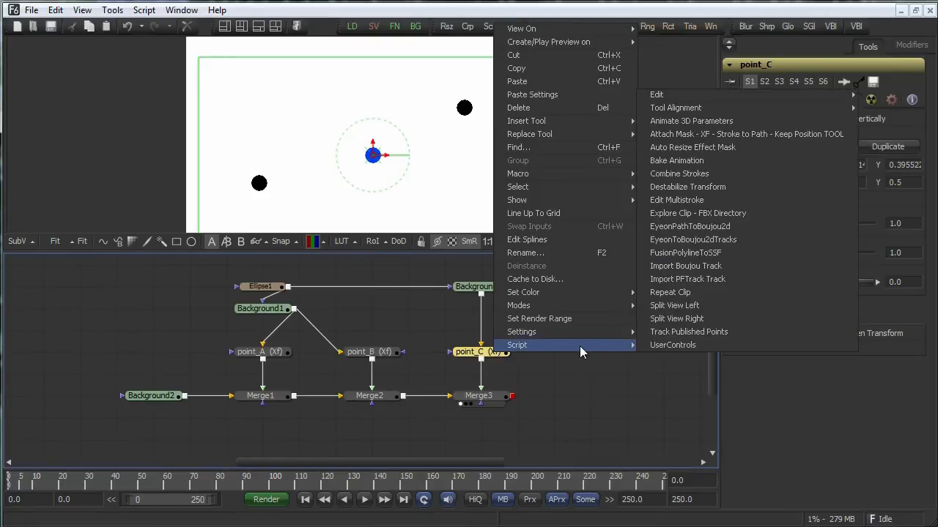
{"action": "mouse_move", "coordinate": [671, 344]}
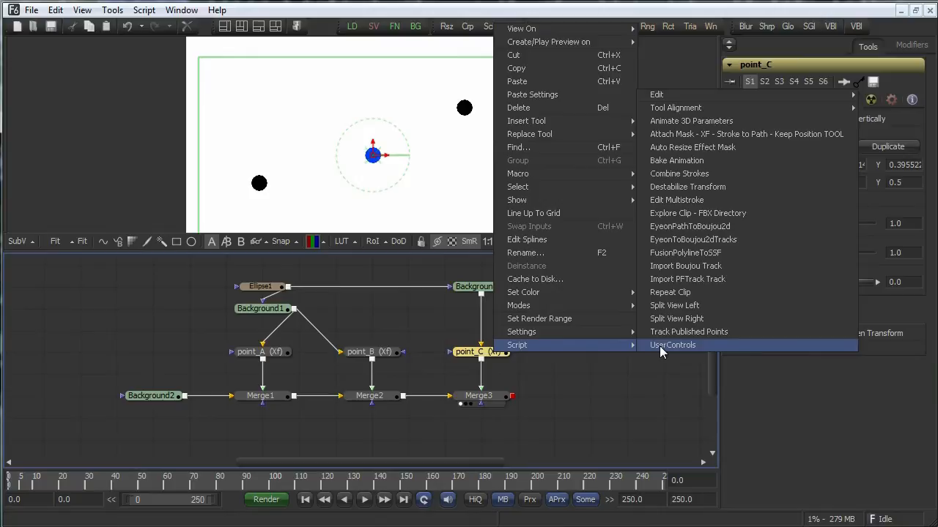
{"action": "left_click", "coordinate": [672, 345]}
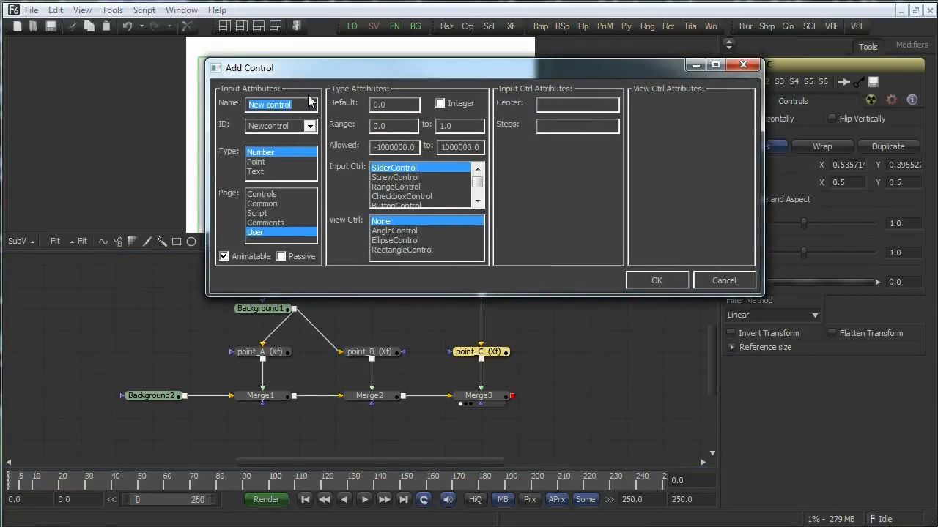
{"action": "type", "text": "weight"}
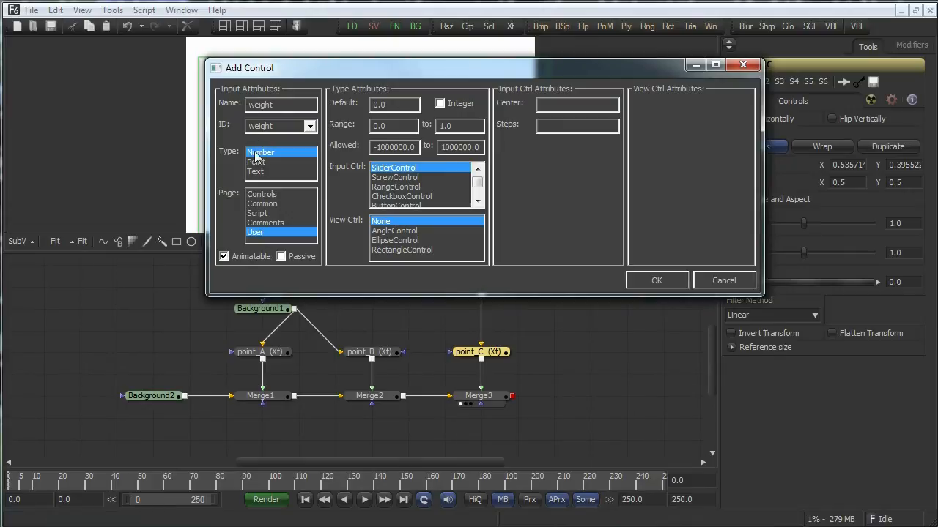
{"action": "mouse_move", "coordinate": [296, 181]}
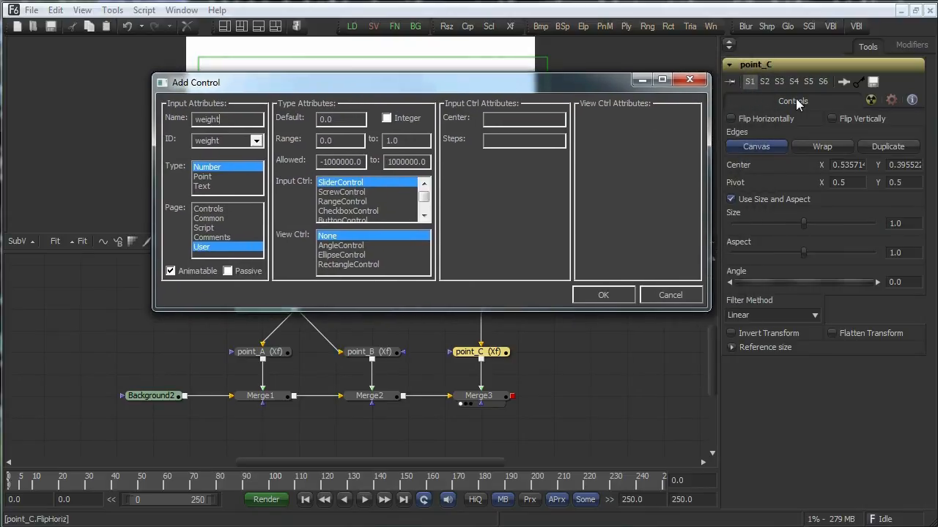
{"action": "left_click", "coordinate": [208, 209]}
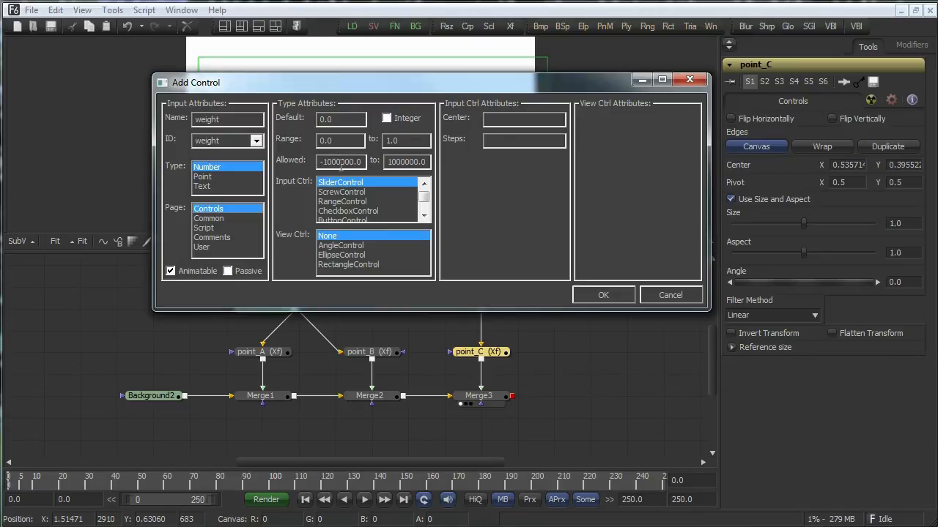
{"action": "mouse_move", "coordinate": [414, 186]}
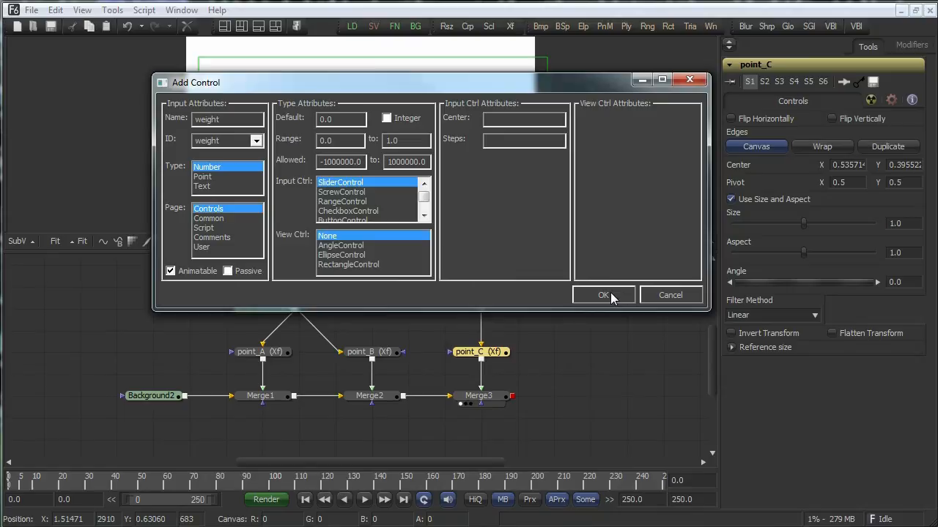
{"action": "left_click", "coordinate": [603, 295]}
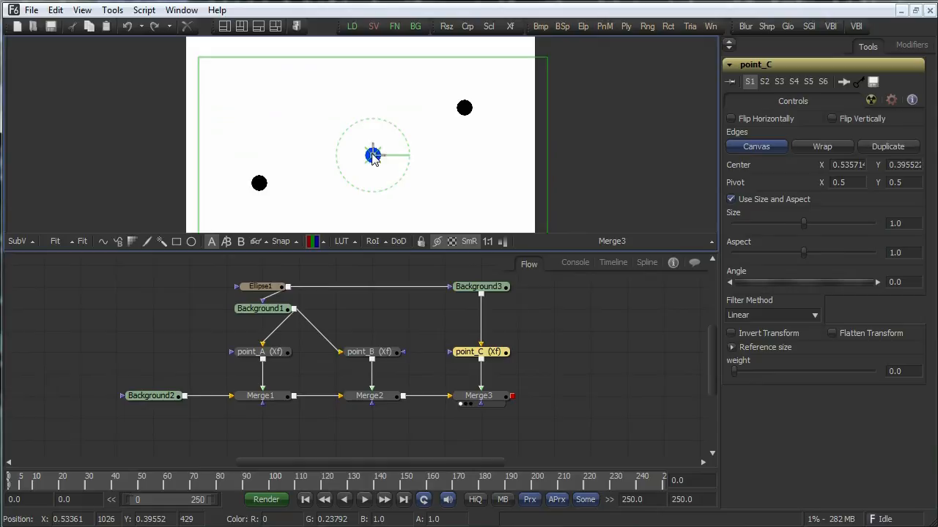
Nudge point_C's dot up-left and test the new weight slider
{"action": "left_click_drag", "start_coordinate": [374, 154], "coordinate": [367, 148]}
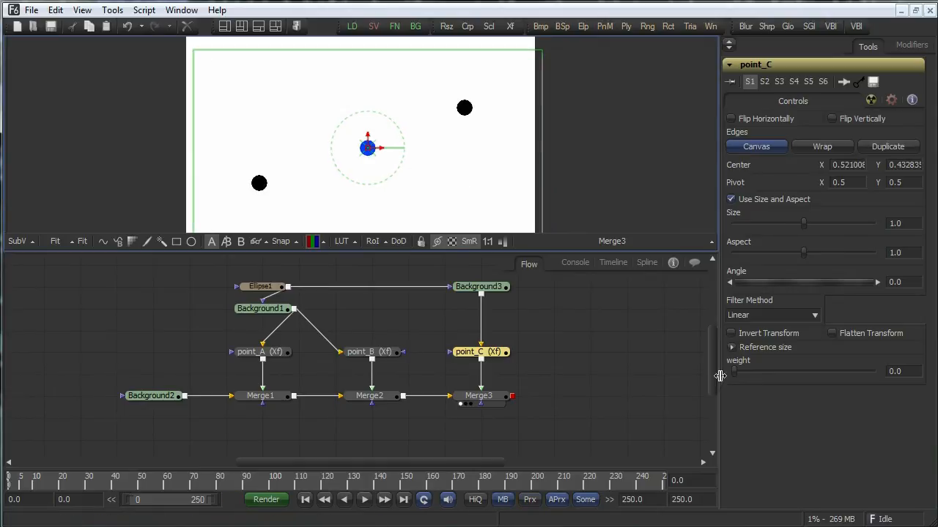
{"action": "left_click_drag", "start_coordinate": [732, 372], "coordinate": [768, 372]}
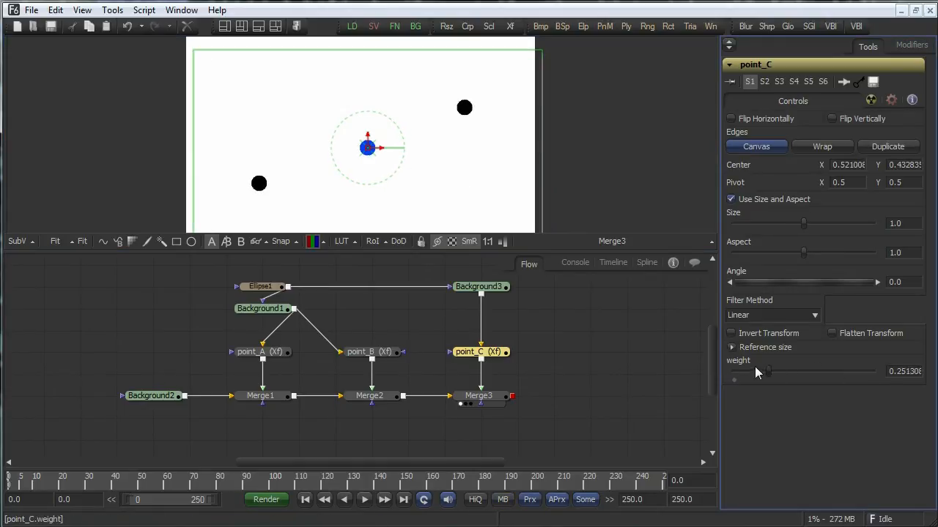
{"action": "left_click_drag", "start_coordinate": [768, 371], "coordinate": [794, 371]}
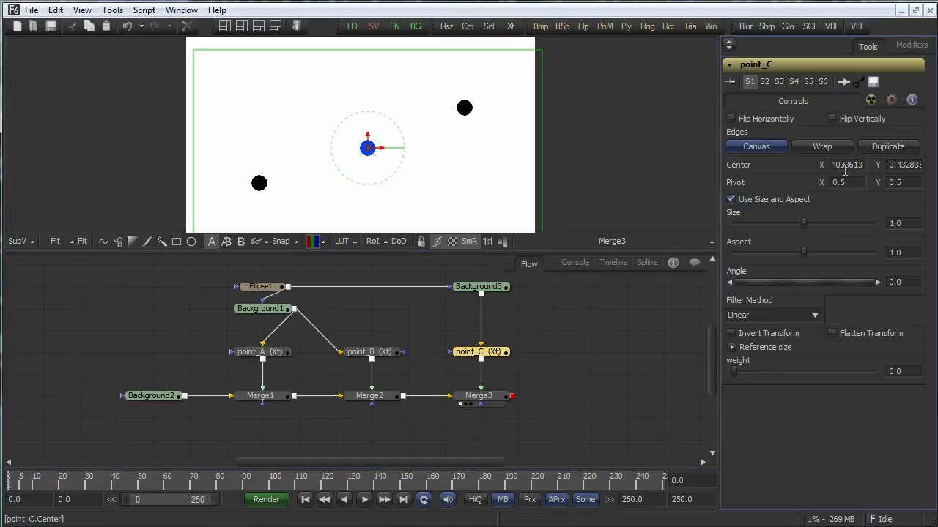
Set point_C's Center expression to Point(0.5,0.5)
{"action": "left_click", "coordinate": [847, 164]}
{"action": "type", "text": "Point(0, .55"}
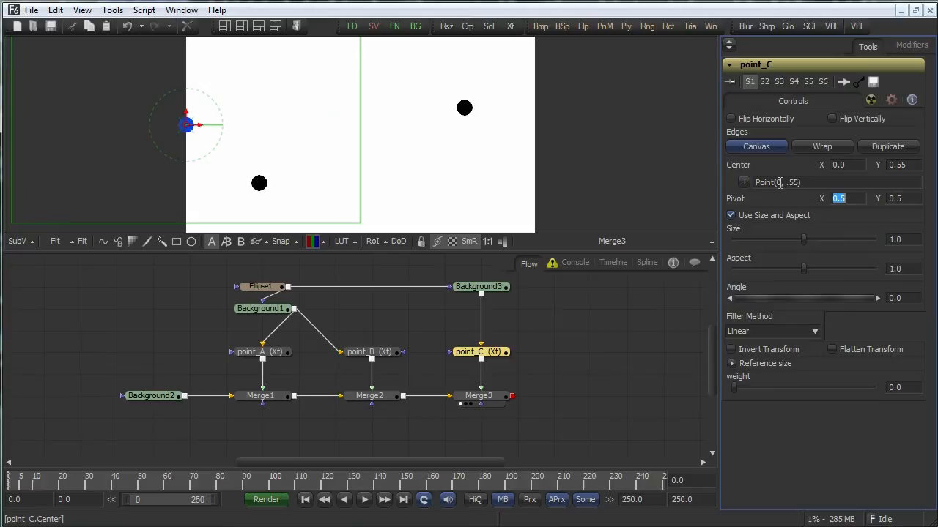
{"action": "type", "text": "0.5"}
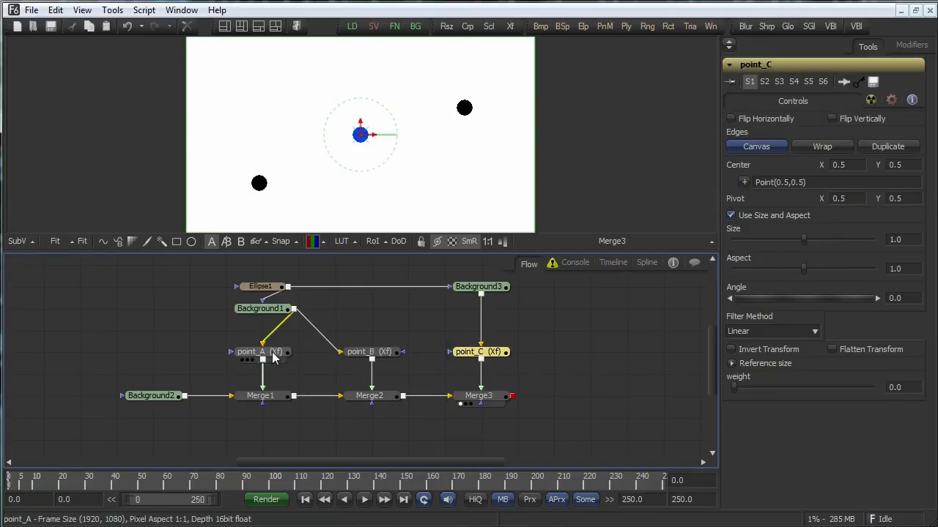
Set point_C's Center to point_A.Center, then drag point_A around to confirm the blue dot follows
{"action": "left_click", "coordinate": [251, 352]}
{"action": "type", "text": "point_A.Center"}
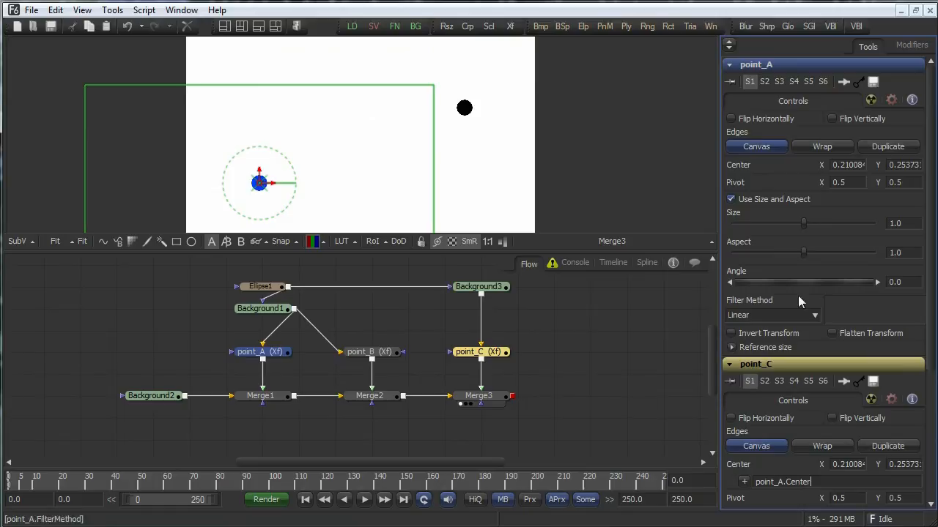
{"action": "left_click", "coordinate": [478, 353]}
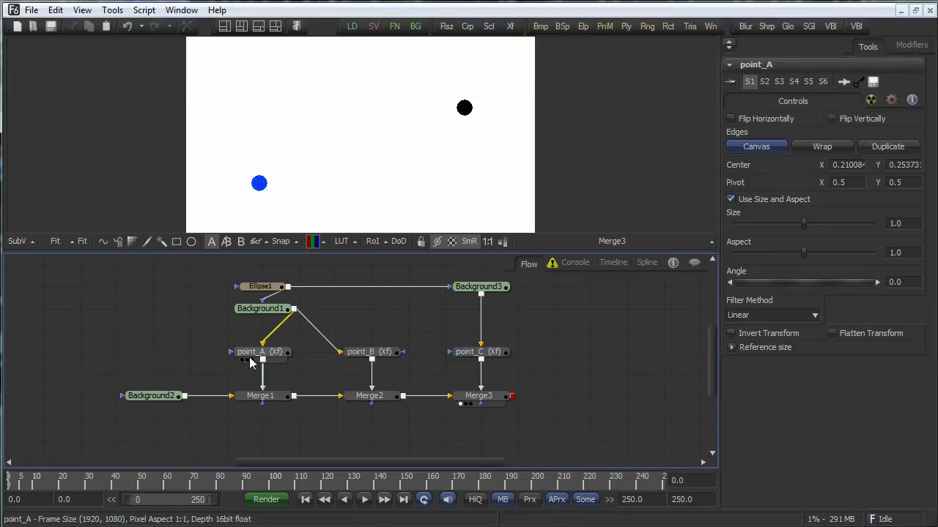
{"action": "left_click_drag", "start_coordinate": [259, 183], "coordinate": [349, 135]}
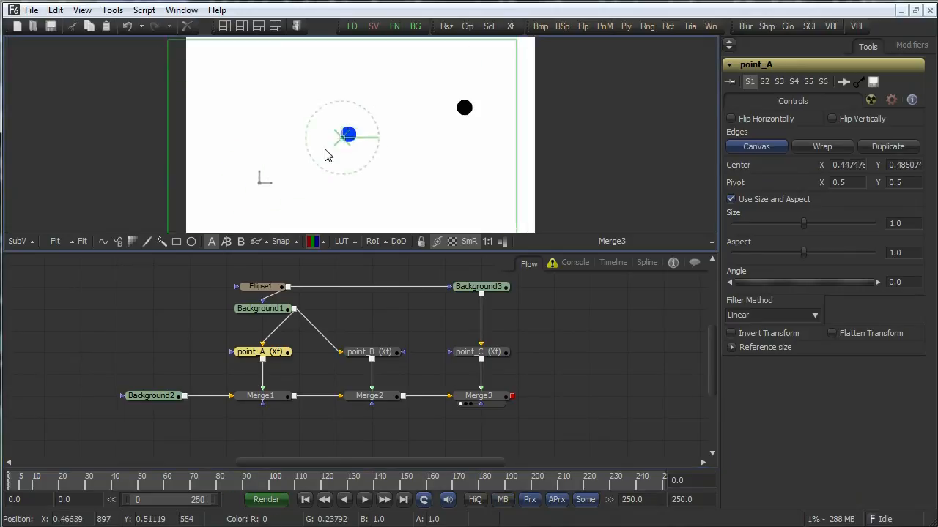
{"action": "left_click_drag", "start_coordinate": [348, 135], "coordinate": [307, 137]}
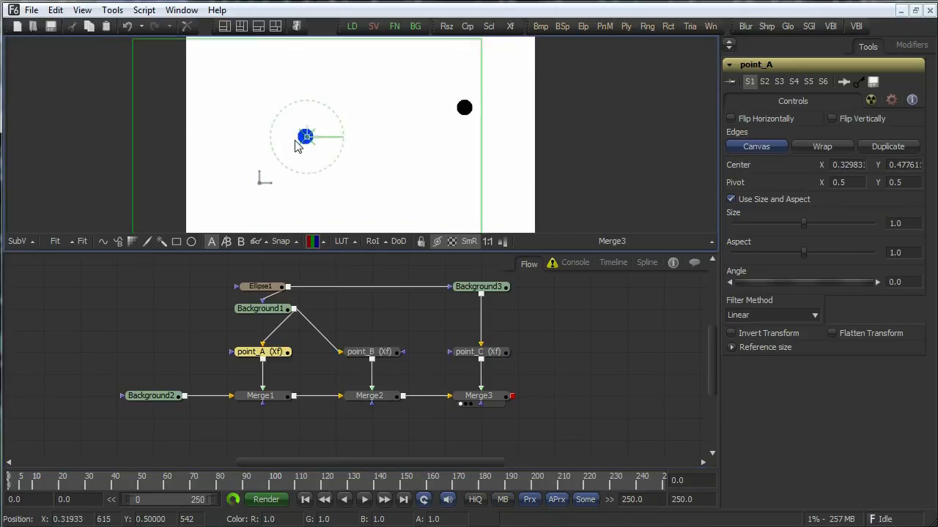
{"action": "left_click_drag", "start_coordinate": [305, 137], "coordinate": [272, 171]}
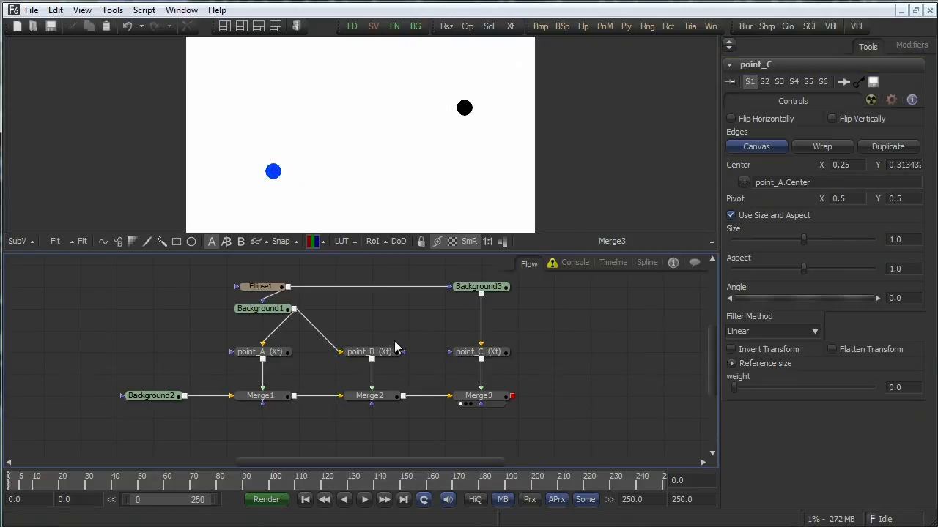
Rewrite point_C's Center expression as (point_A.Center + point_B.Center)/2
{"action": "left_click", "coordinate": [359, 352]}
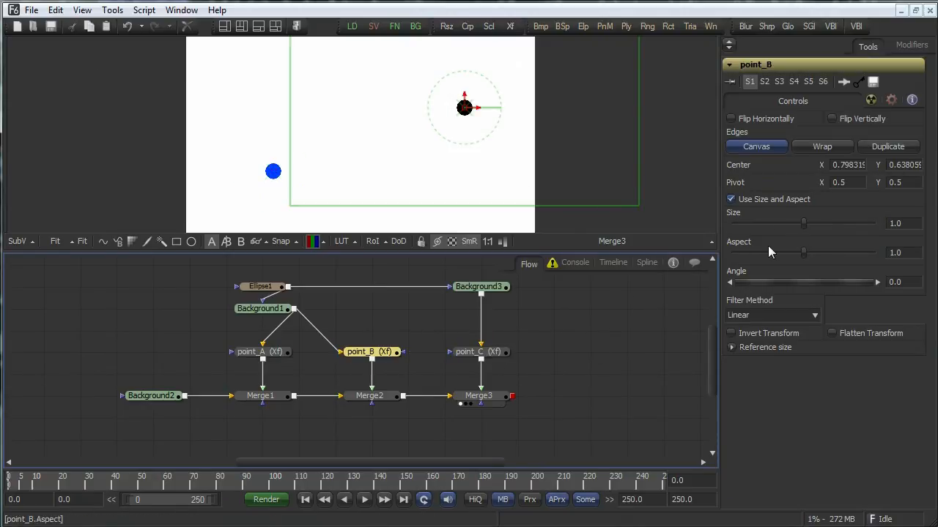
{"action": "left_click", "coordinate": [478, 351]}
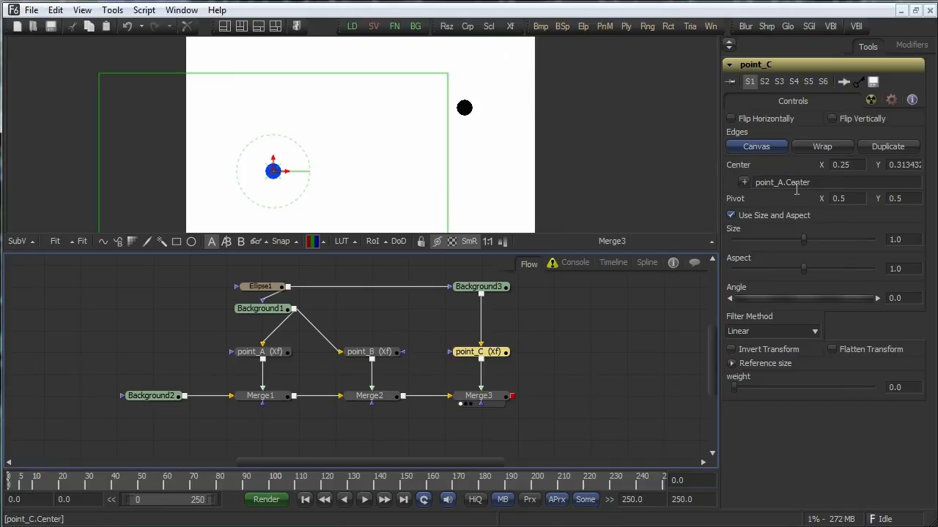
{"action": "double_click", "coordinate": [782, 183]}
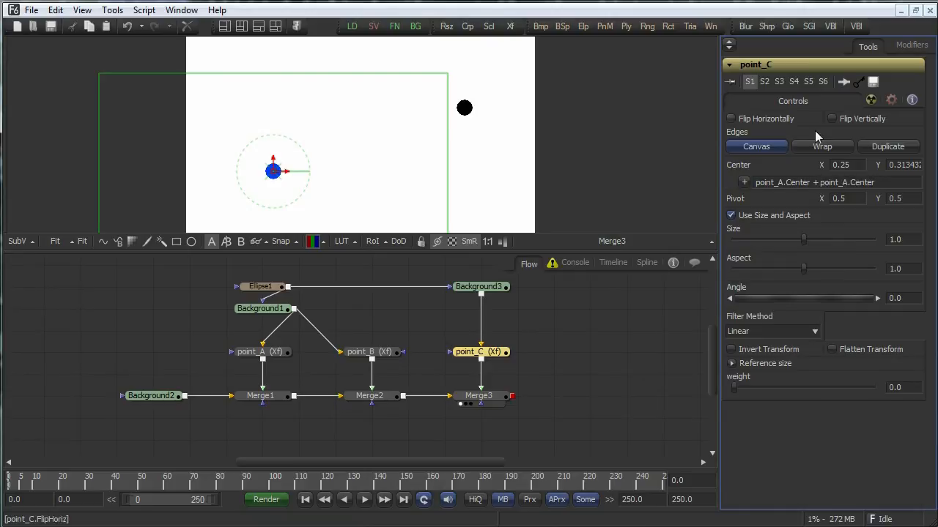
{"action": "left_click", "coordinate": [846, 182]}
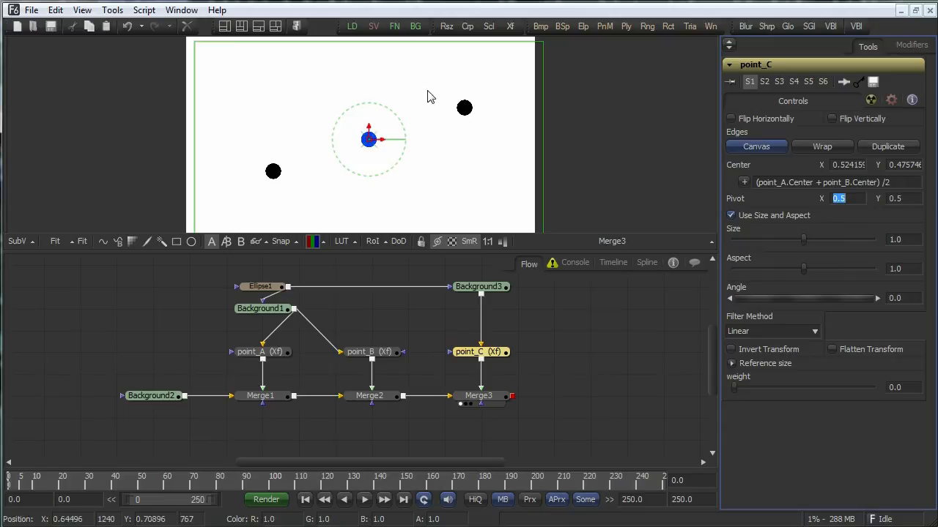
Drag point_B down and back up to test the midpoint, then return to point_C
{"action": "left_click", "coordinate": [359, 351]}
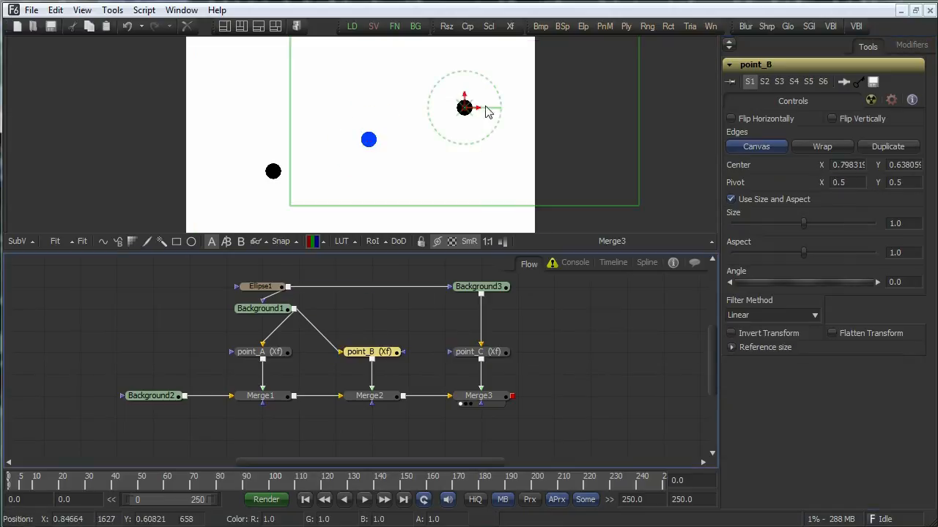
{"action": "left_click_drag", "start_coordinate": [464, 107], "coordinate": [484, 174]}
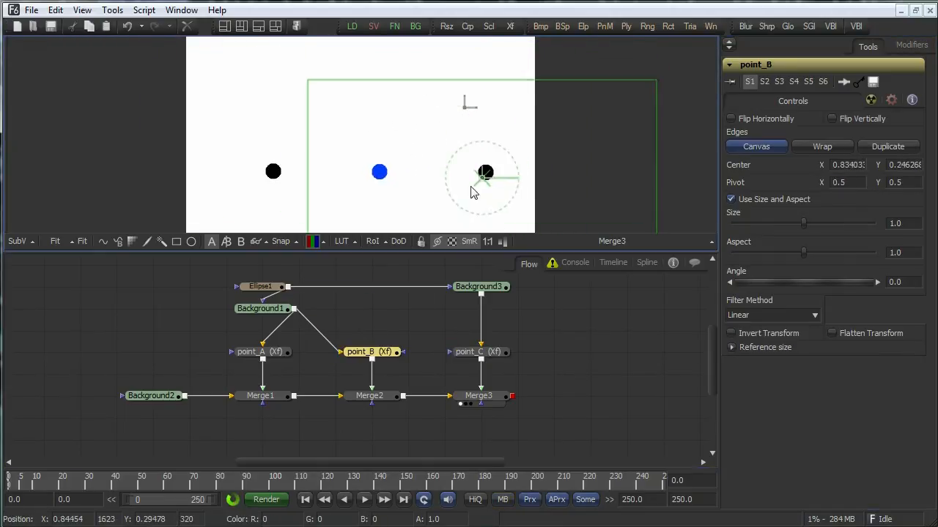
{"action": "left_click_drag", "start_coordinate": [485, 174], "coordinate": [474, 122]}
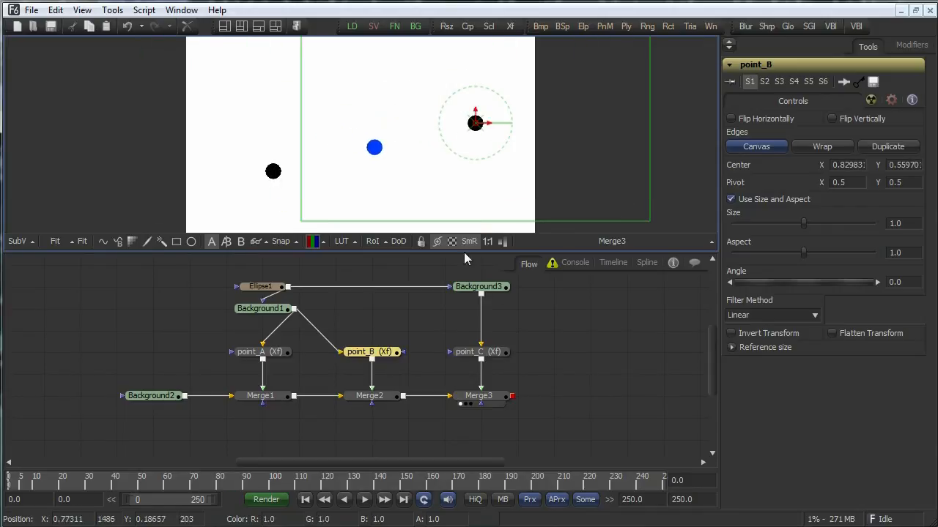
{"action": "left_click", "coordinate": [477, 352]}
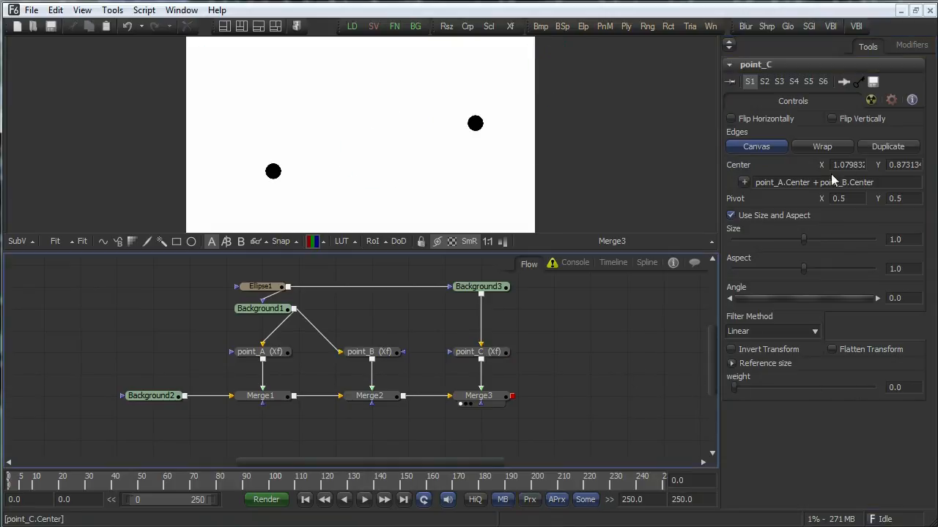
Change the Center expression to point_A.Center * weight + point_B.Center * (1-weight)
{"action": "left_click", "coordinate": [811, 182]}
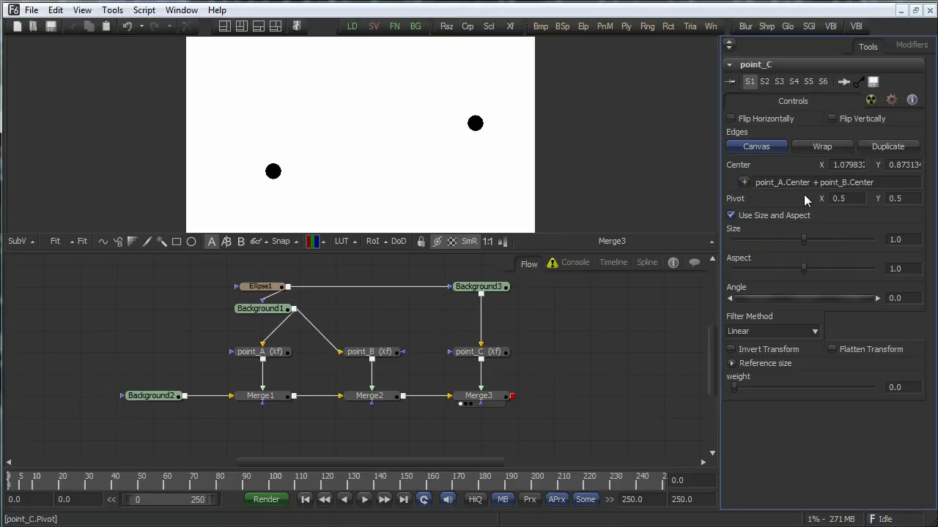
{"action": "mouse_move", "coordinate": [820, 46]}
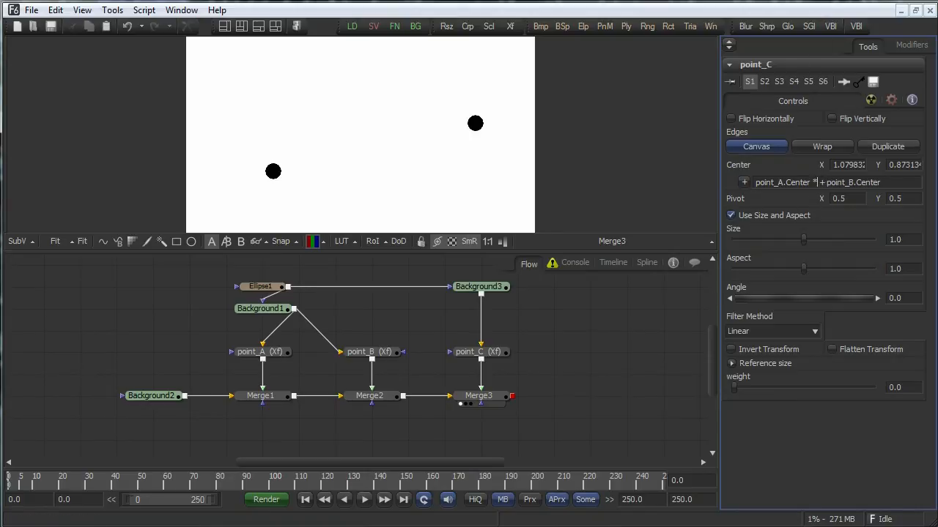
{"action": "type", "text": "weight"}
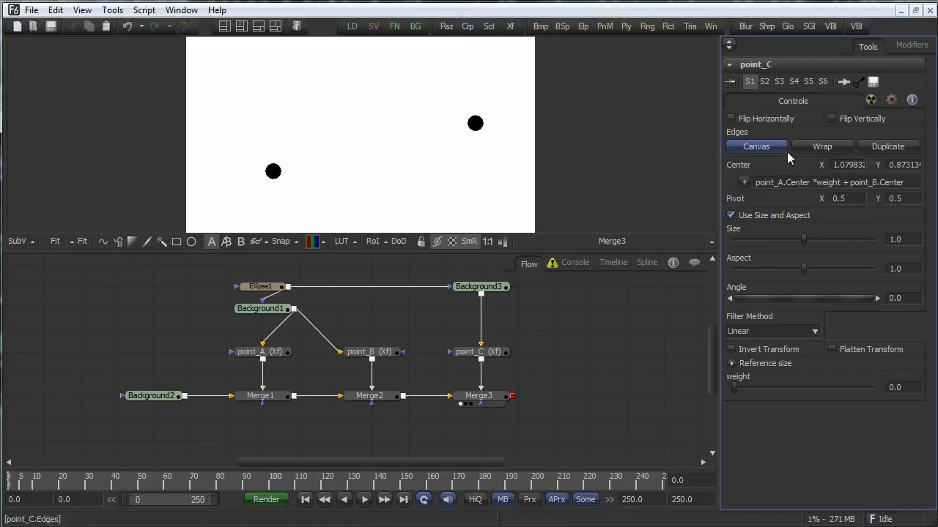
{"action": "double_click", "coordinate": [831, 182]}
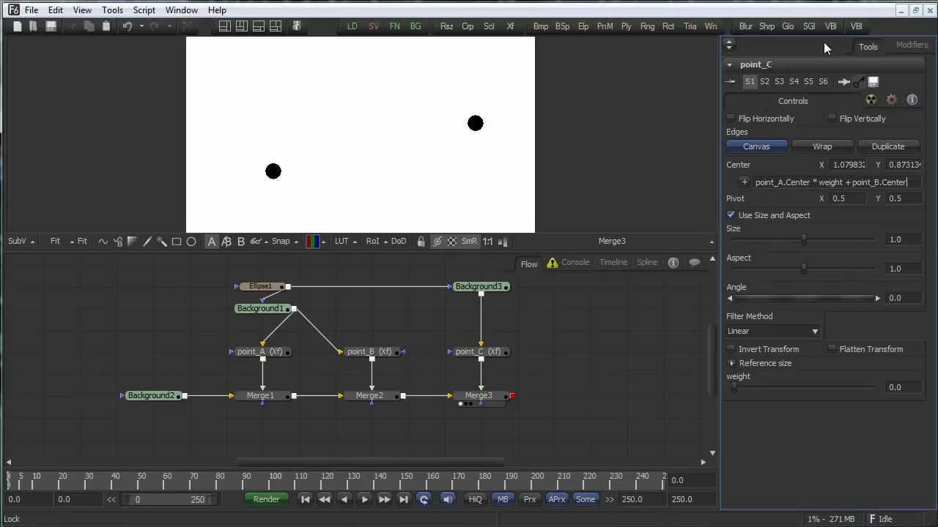
{"action": "type", "text": "(1-weight)"}
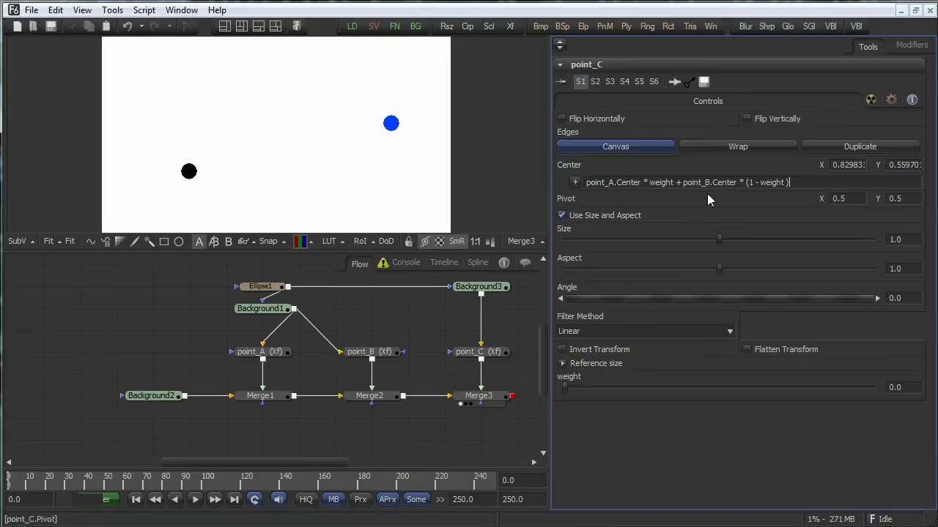
{"action": "mouse_move", "coordinate": [673, 200]}
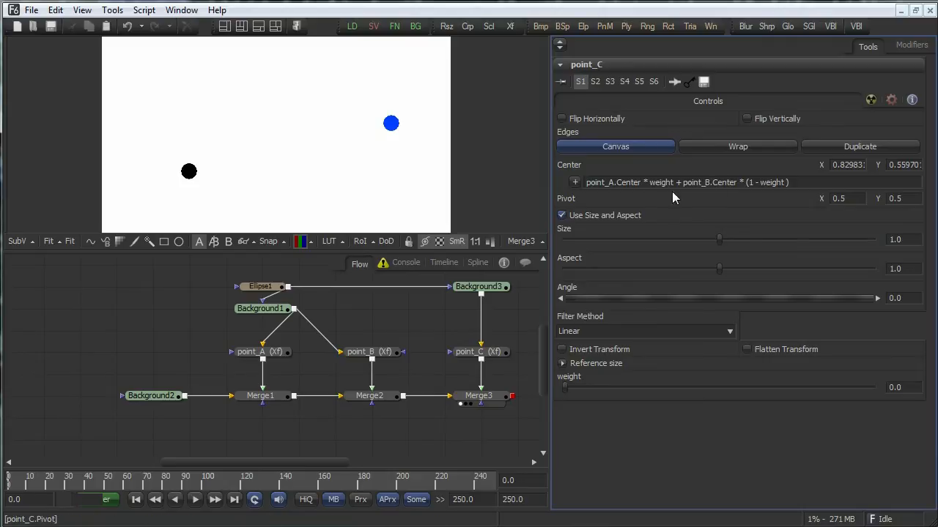
{"action": "mouse_move", "coordinate": [626, 335]}
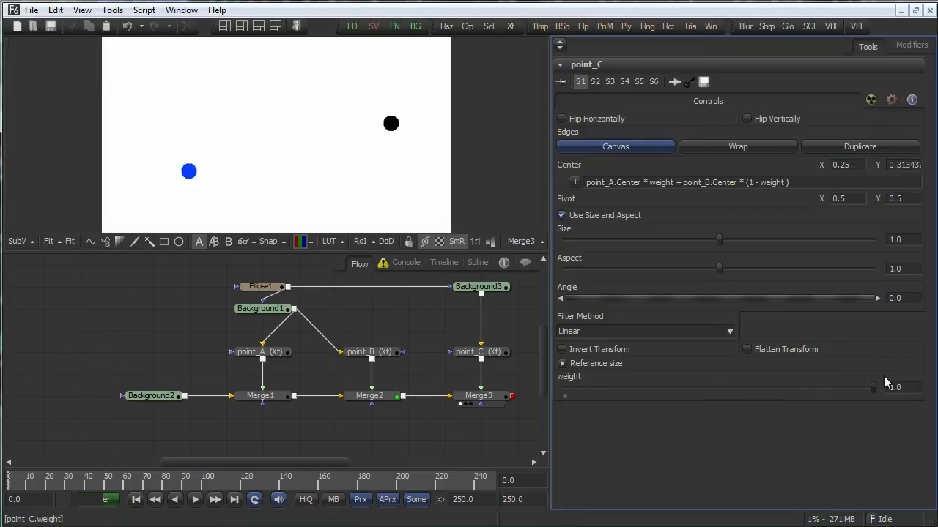
Slide weight to 1, back to 0, then partway between, and select point_B
{"action": "left_click_drag", "start_coordinate": [871, 387], "coordinate": [564, 396]}
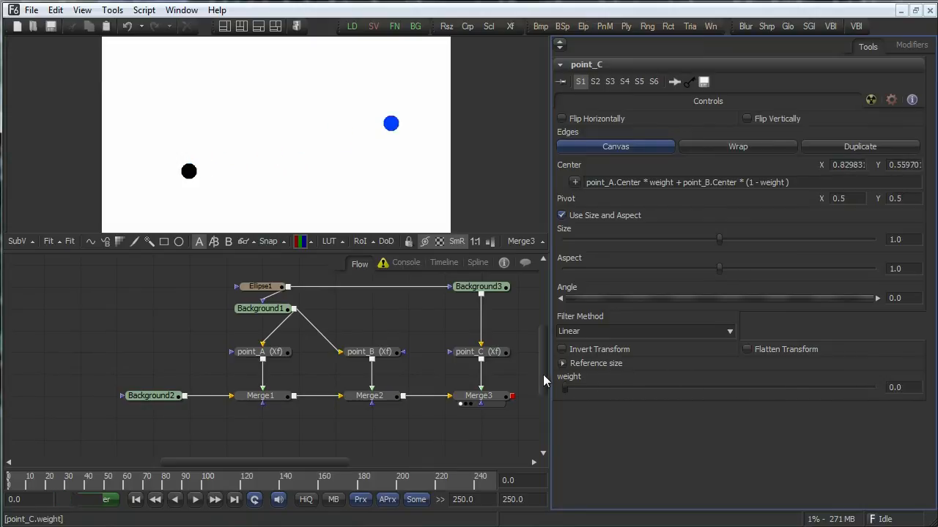
{"action": "left_click_drag", "start_coordinate": [564, 387], "coordinate": [655, 387]}
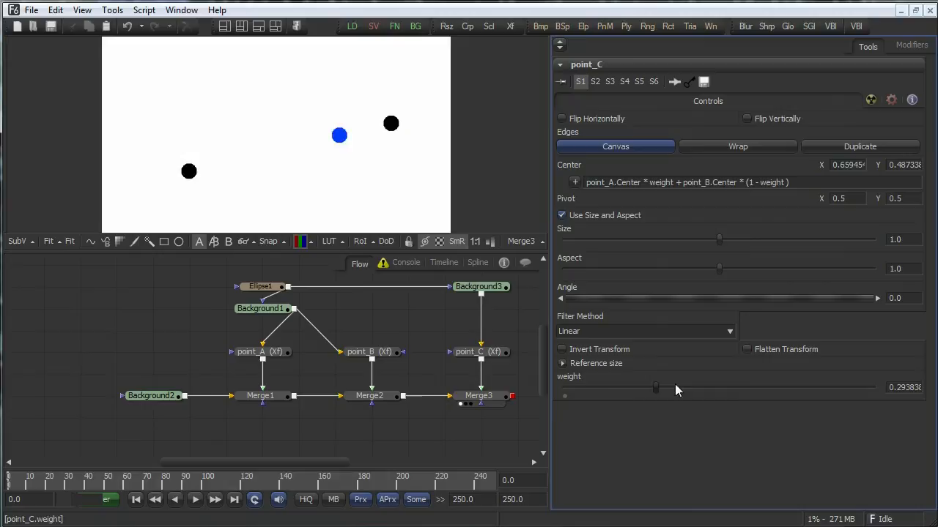
{"action": "left_click_drag", "start_coordinate": [656, 387], "coordinate": [616, 388]}
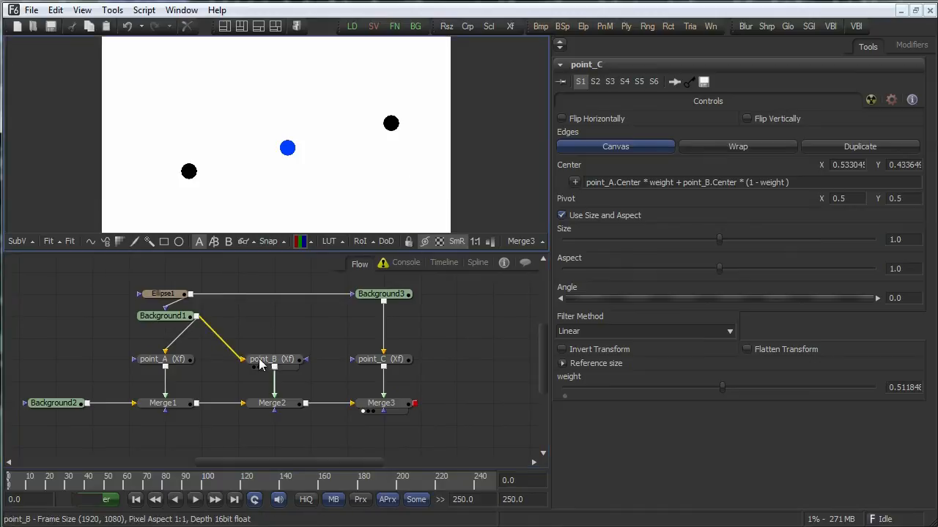
{"action": "left_click", "coordinate": [262, 359]}
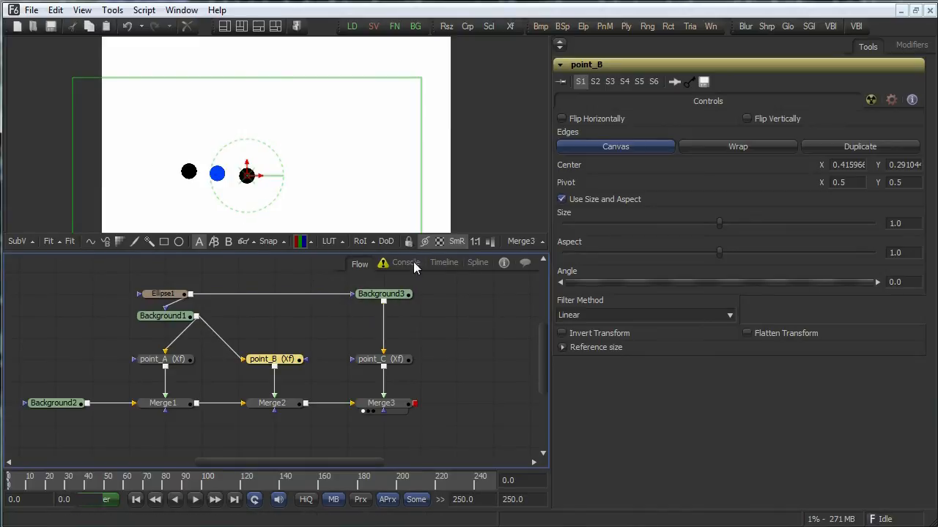
{"action": "mouse_move", "coordinate": [477, 350]}
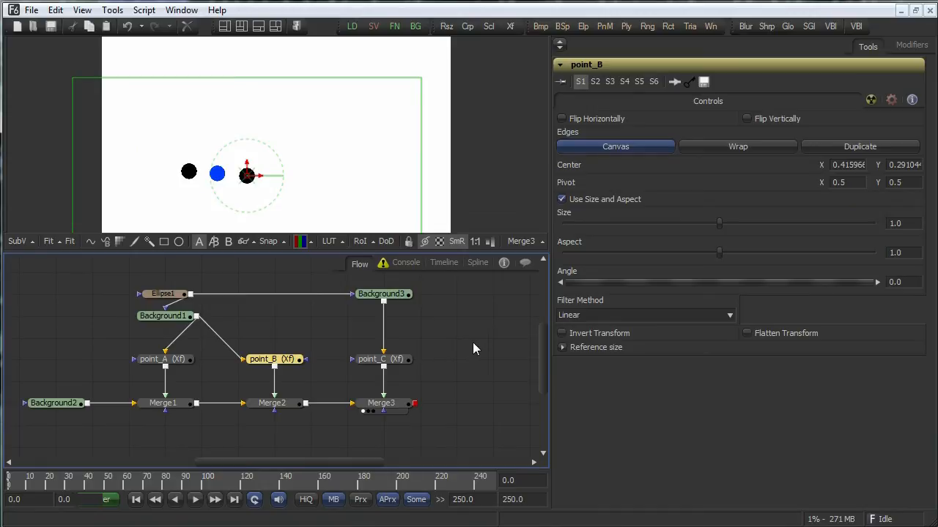
{"action": "mouse_move", "coordinate": [473, 346]}
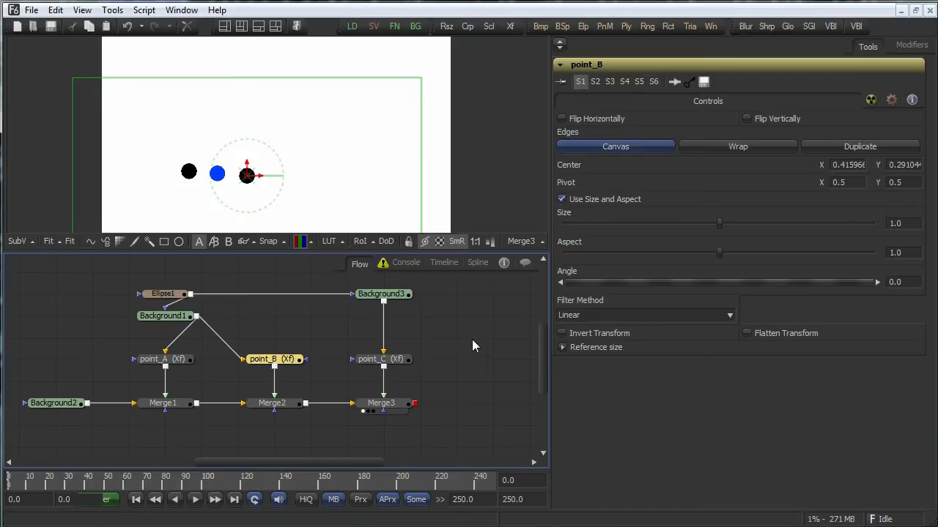